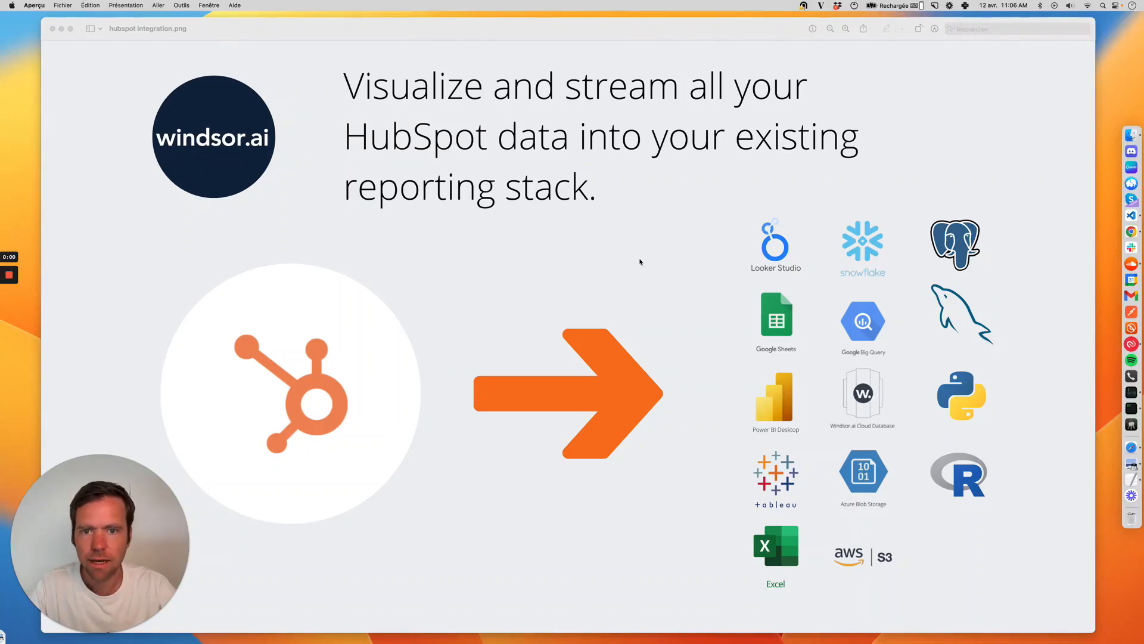
mouse_move(645, 259)
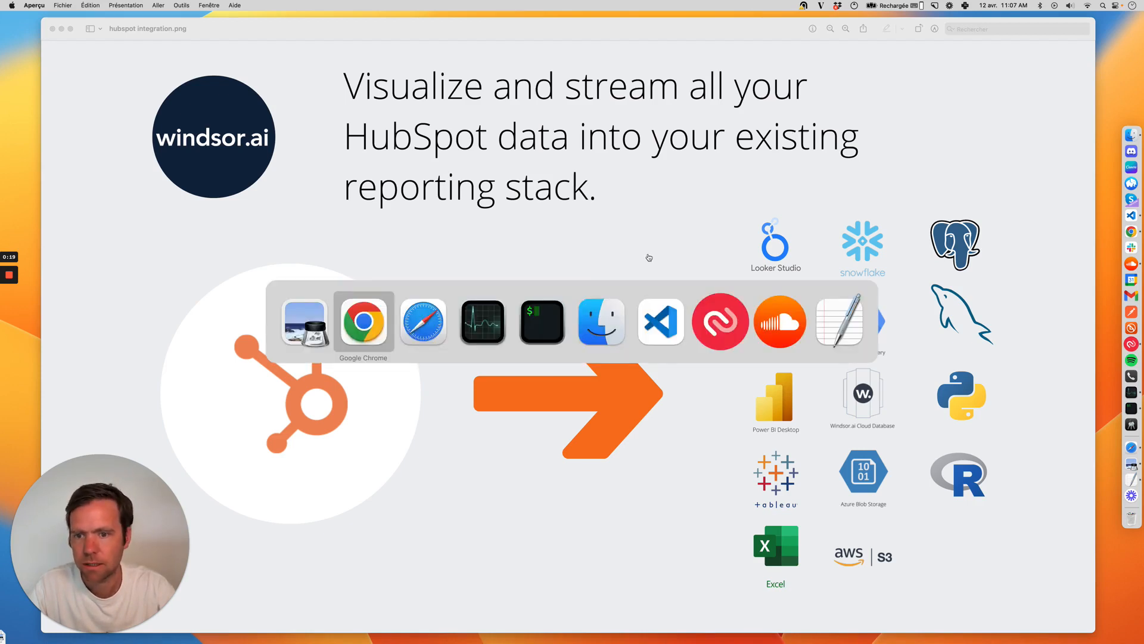
- Search 'hub', pick HubSpot as the data source and request HubSpot access
left_click(362, 323)
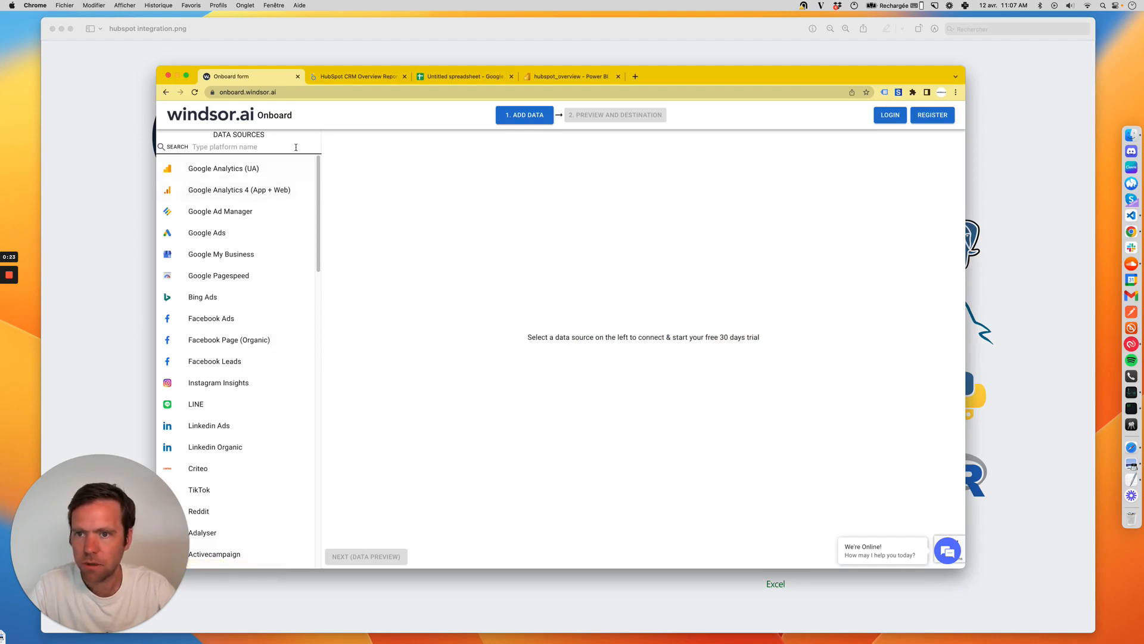
type("hub")
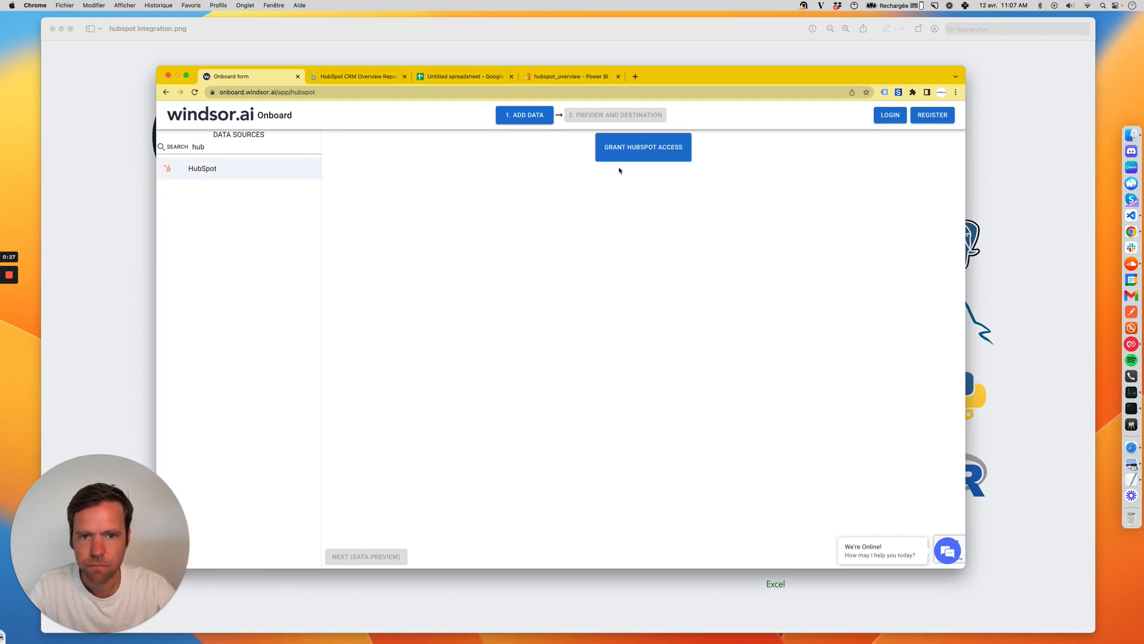
left_click(642, 146)
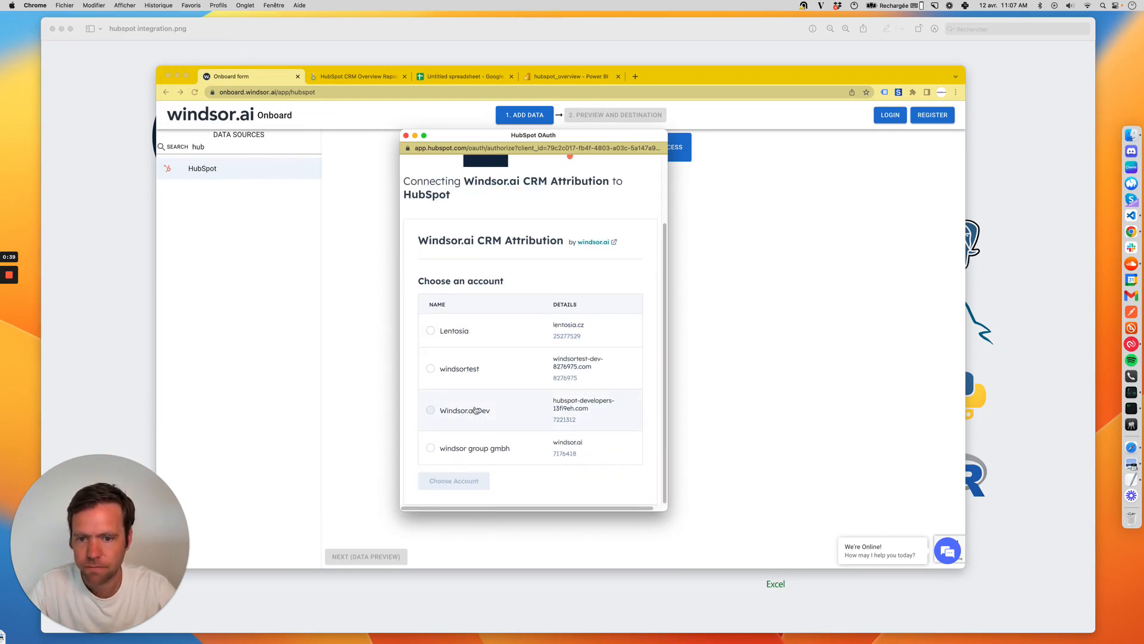
- Authorize the windsortest HubSpot account and connect the Windsor.ai app to it
left_click(430, 368)
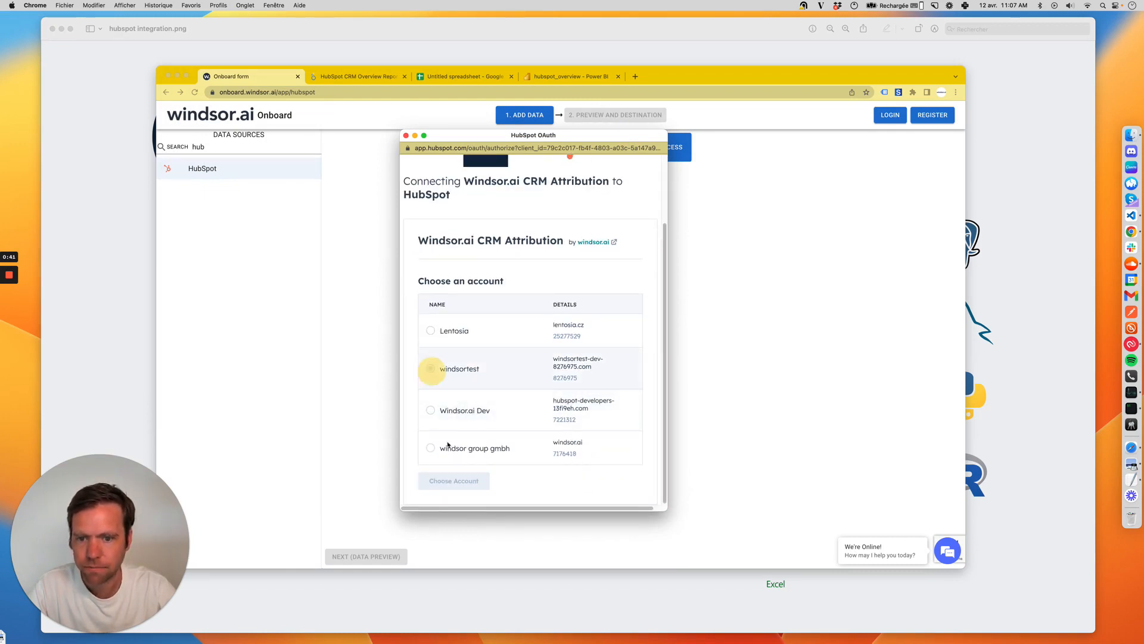
left_click(431, 368)
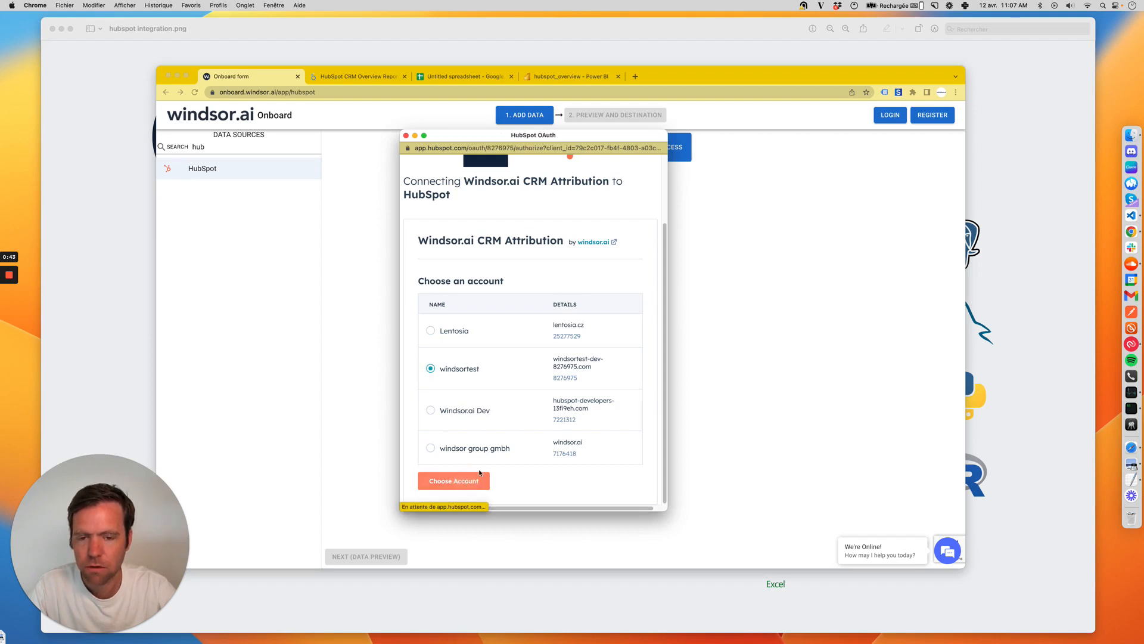
left_click(453, 480)
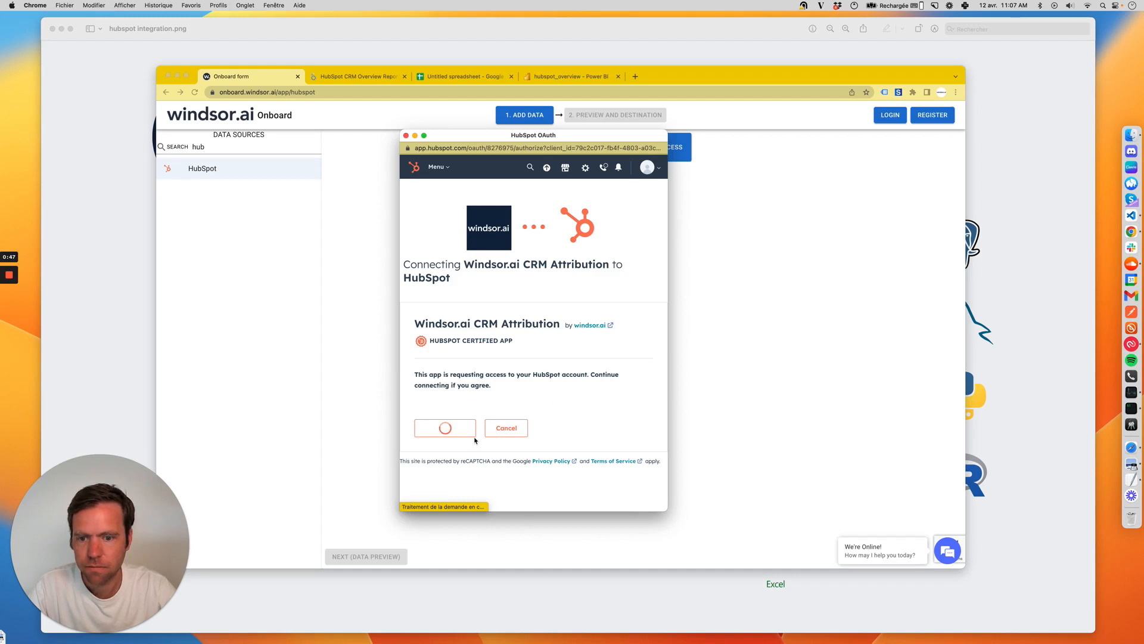
left_click(445, 428)
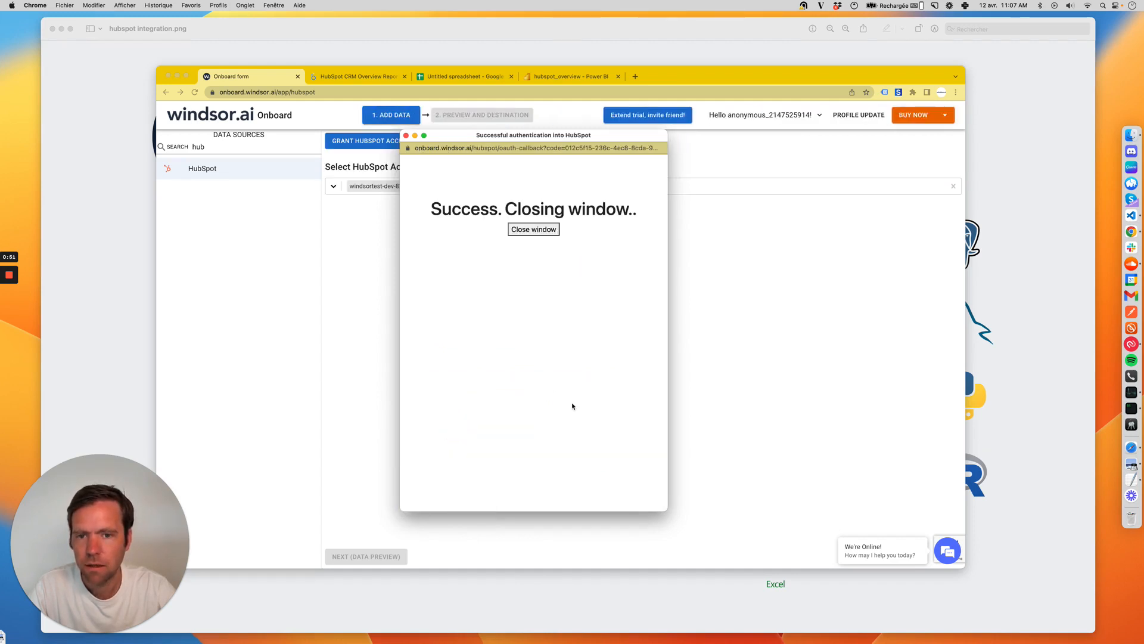
left_click(533, 228)
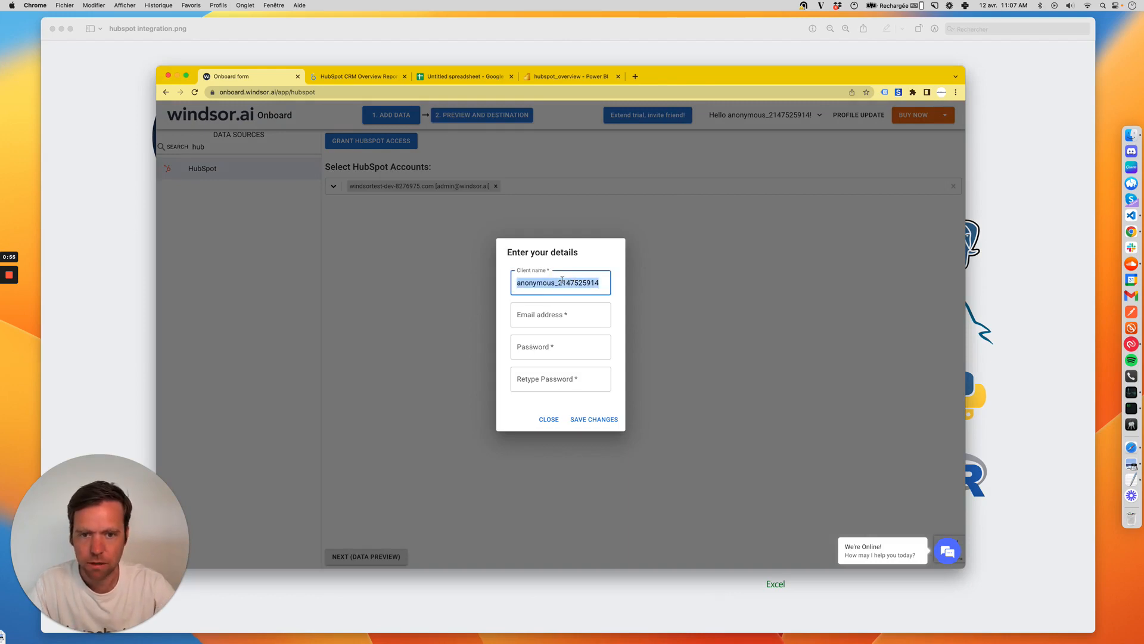
type("hubspot_")
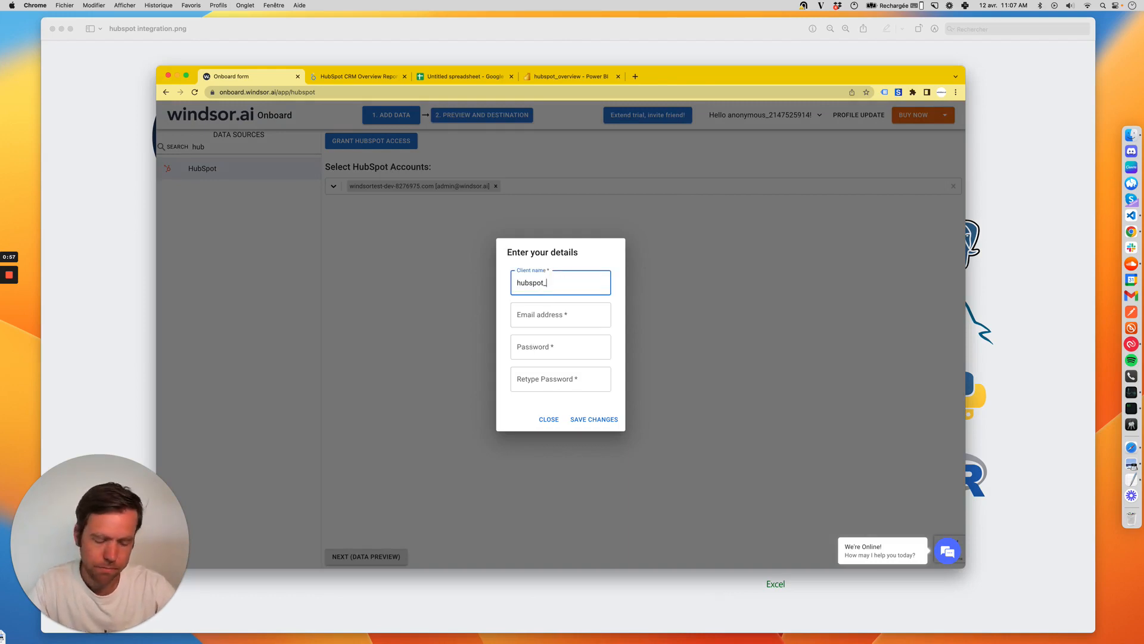
type("demo")
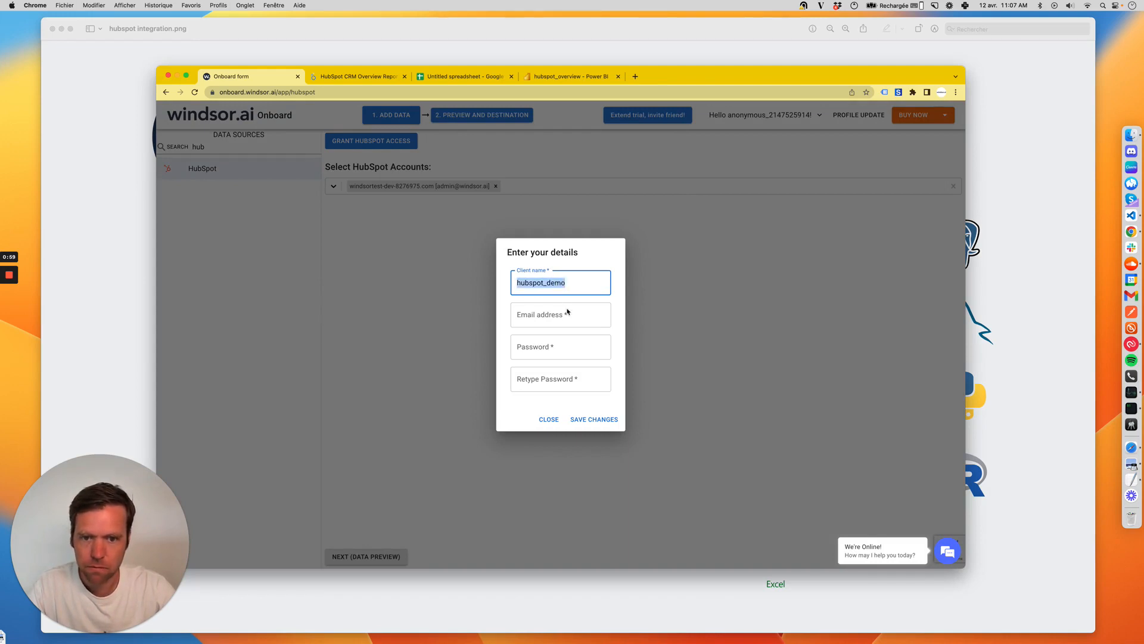
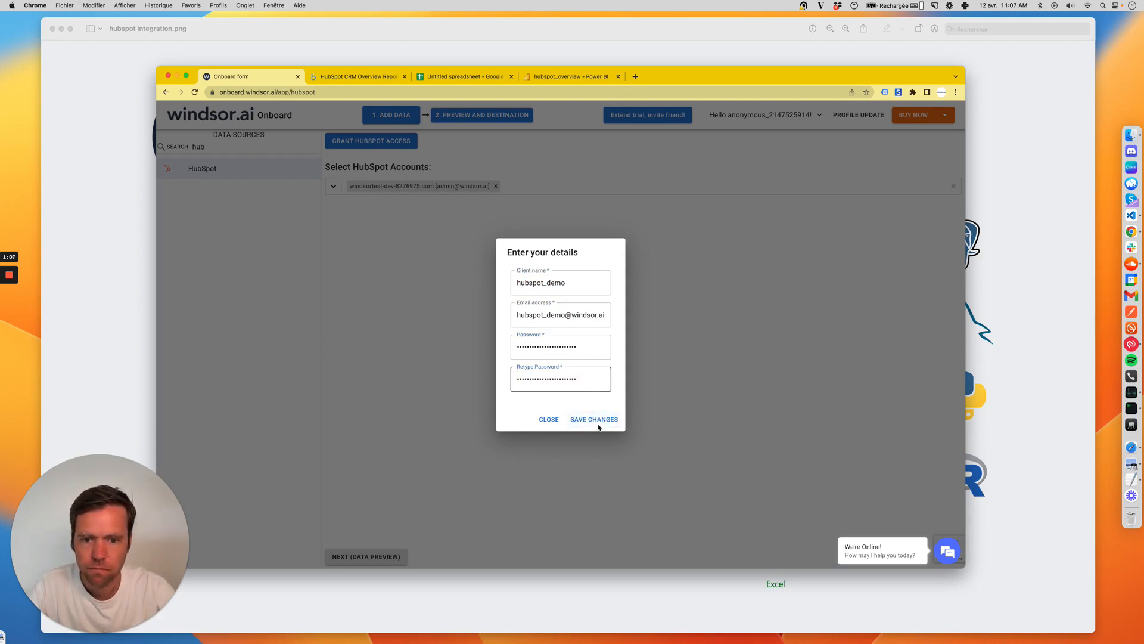
left_click(594, 419)
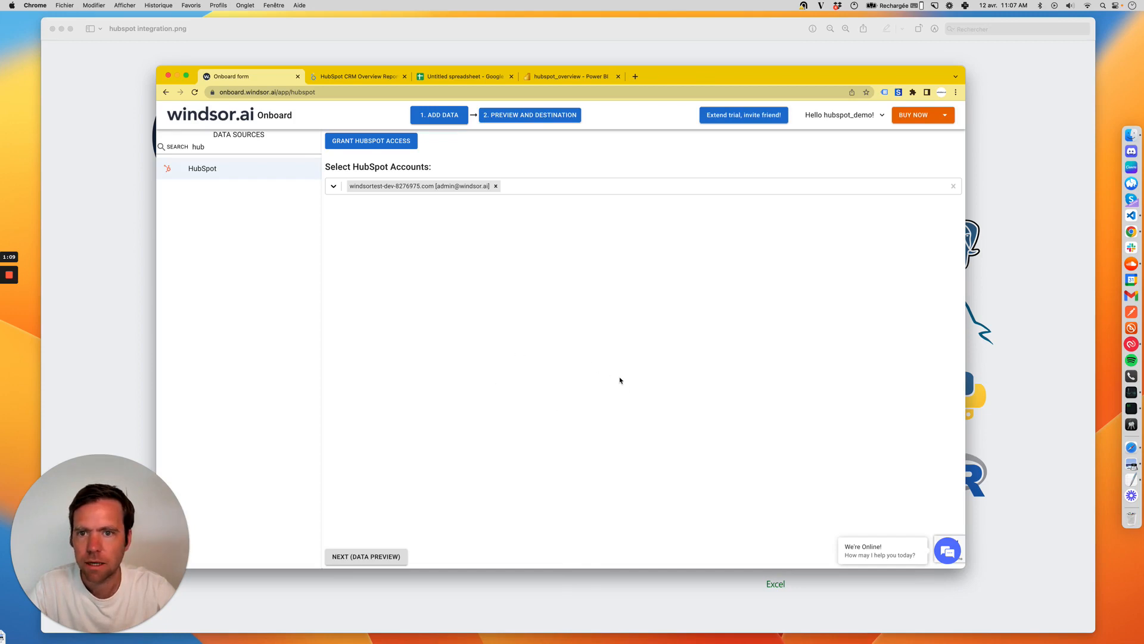
mouse_move(531, 114)
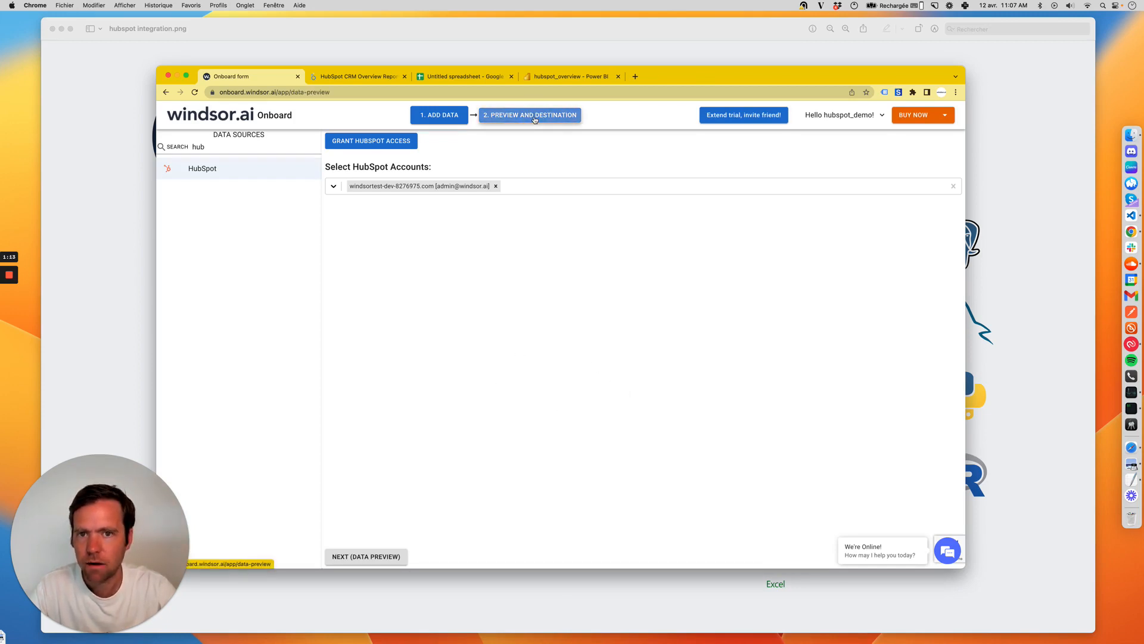
- Move to Preview and Destination and look through the Add New Fields list
left_click(366, 556)
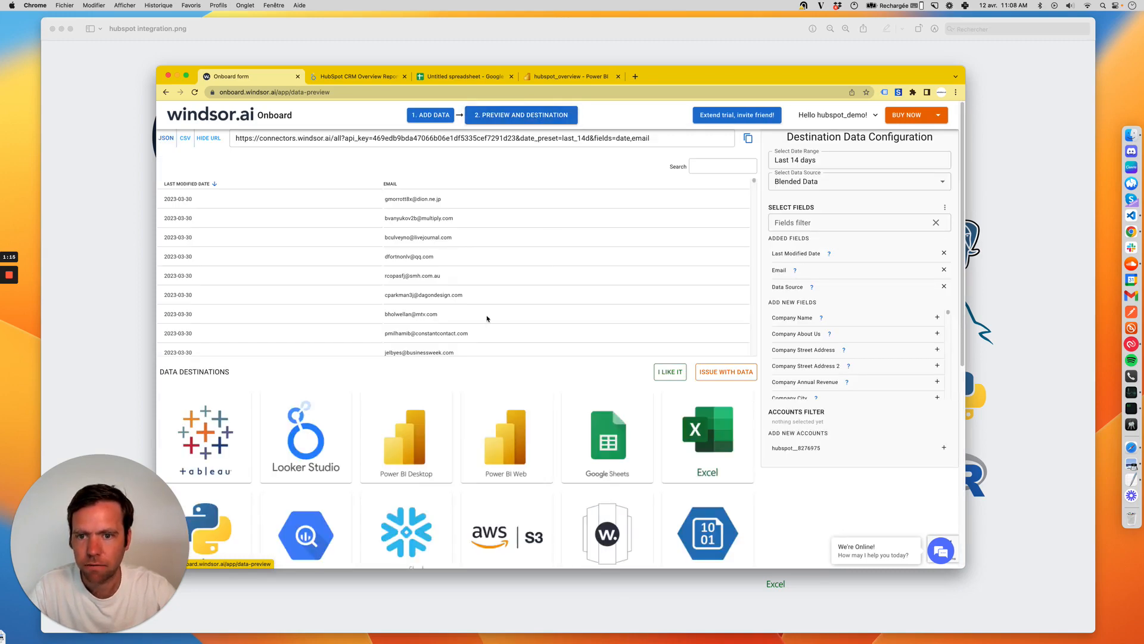
mouse_move(462, 204)
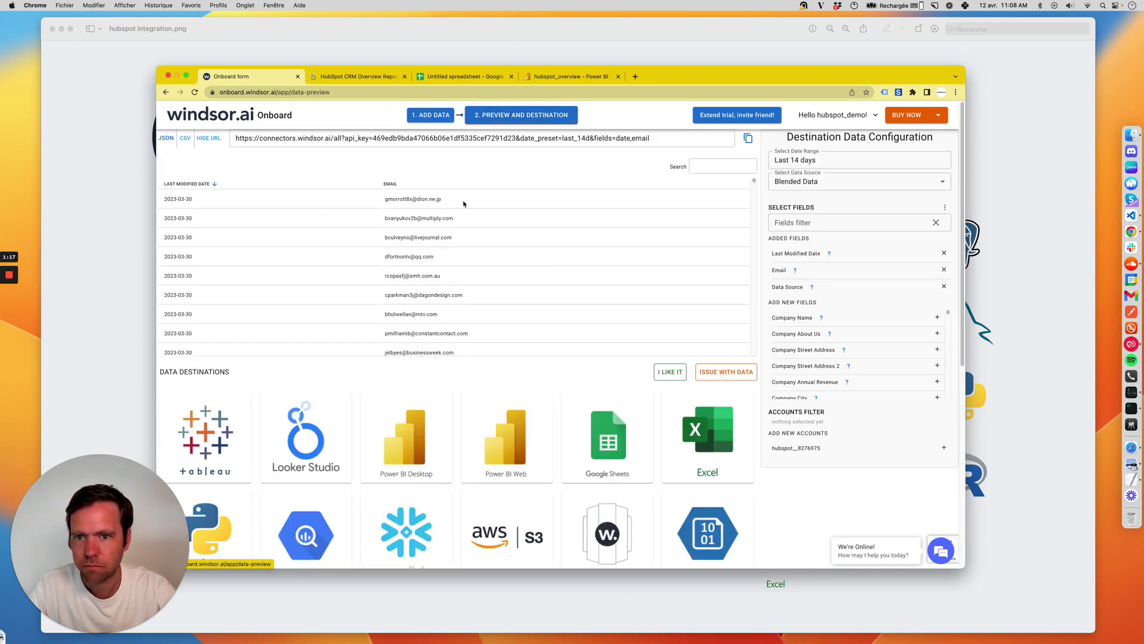
mouse_move(405, 281)
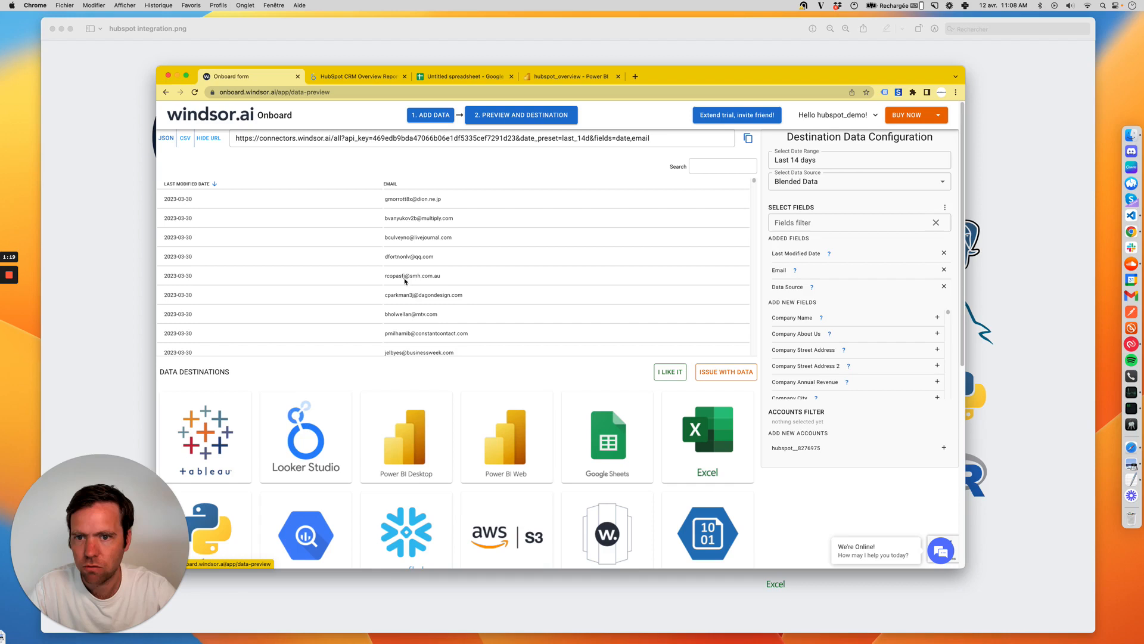
mouse_move(214, 261)
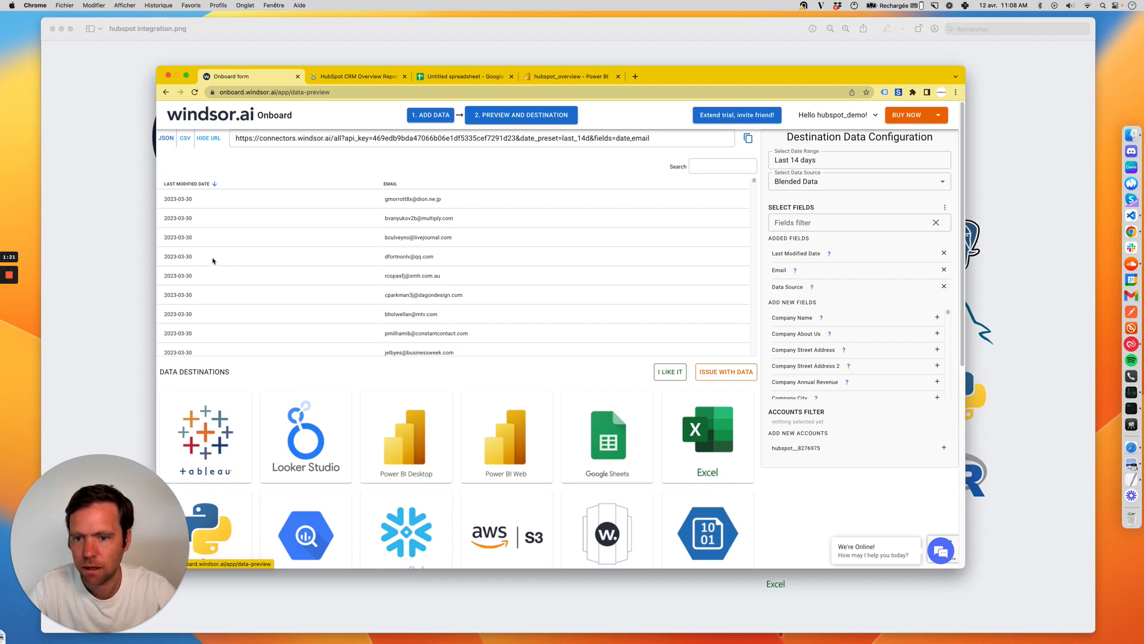
mouse_move(385, 268)
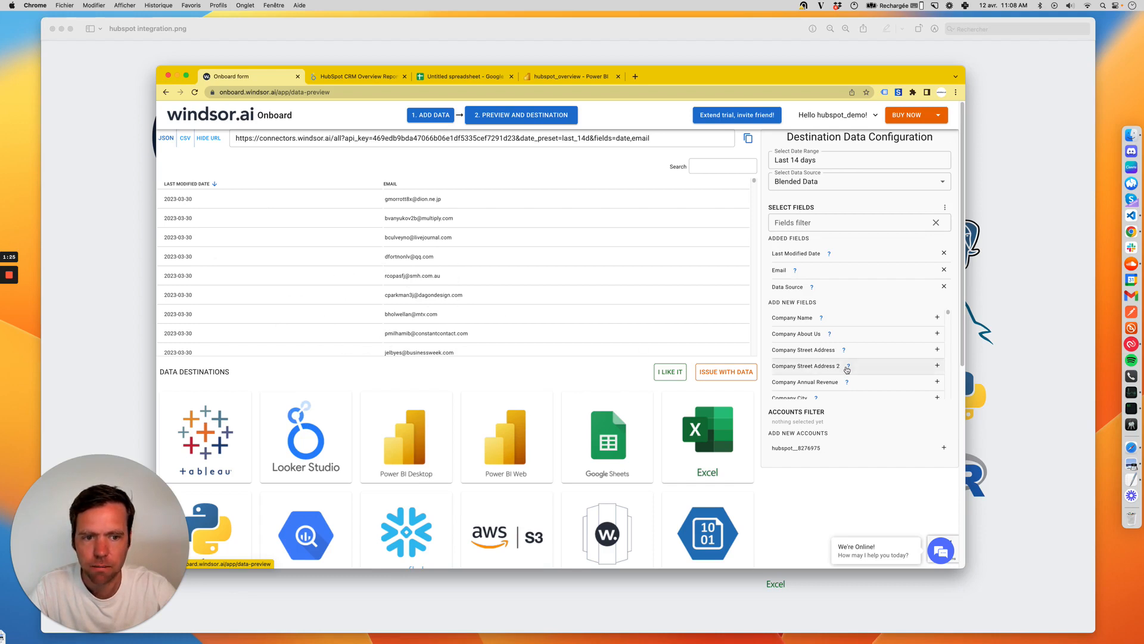
scroll("down", 3)
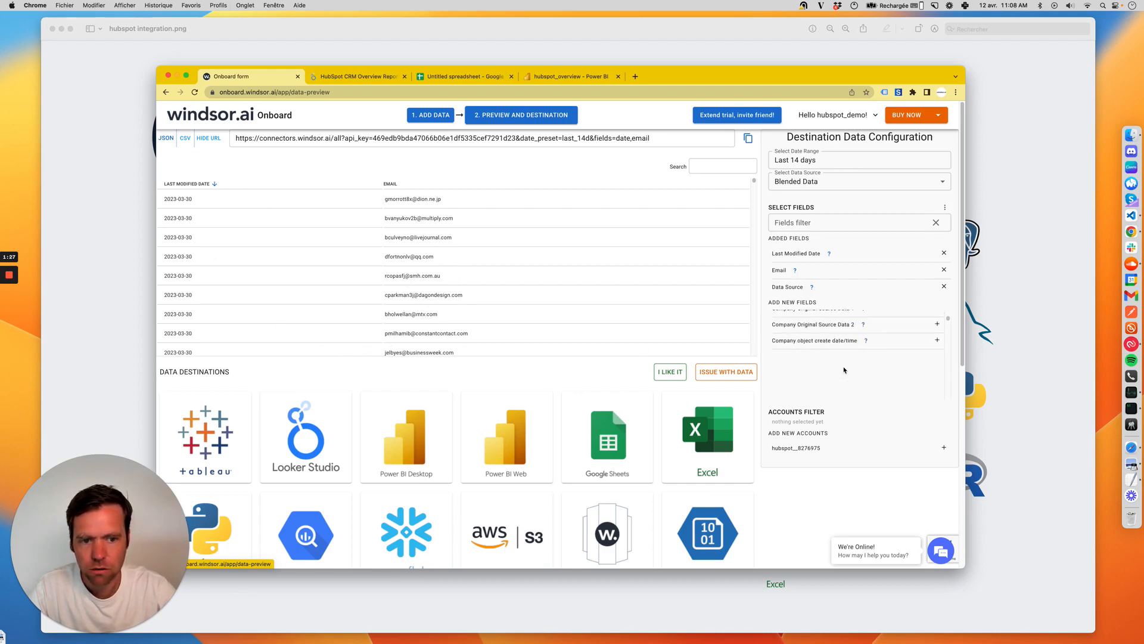
scroll("down", 3)
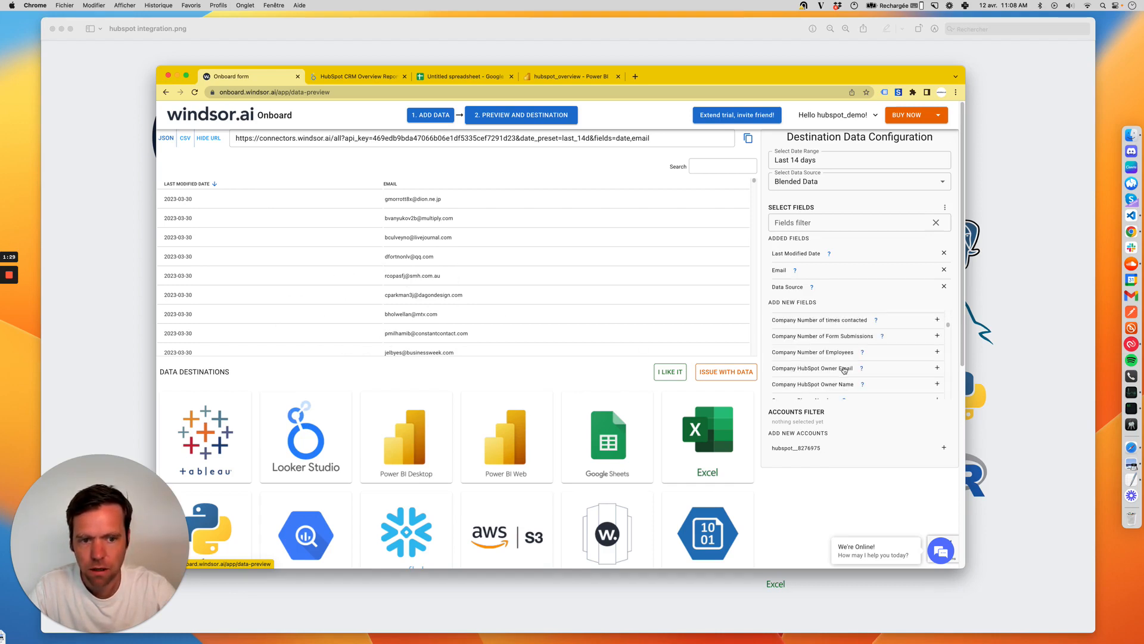
scroll("down", 3)
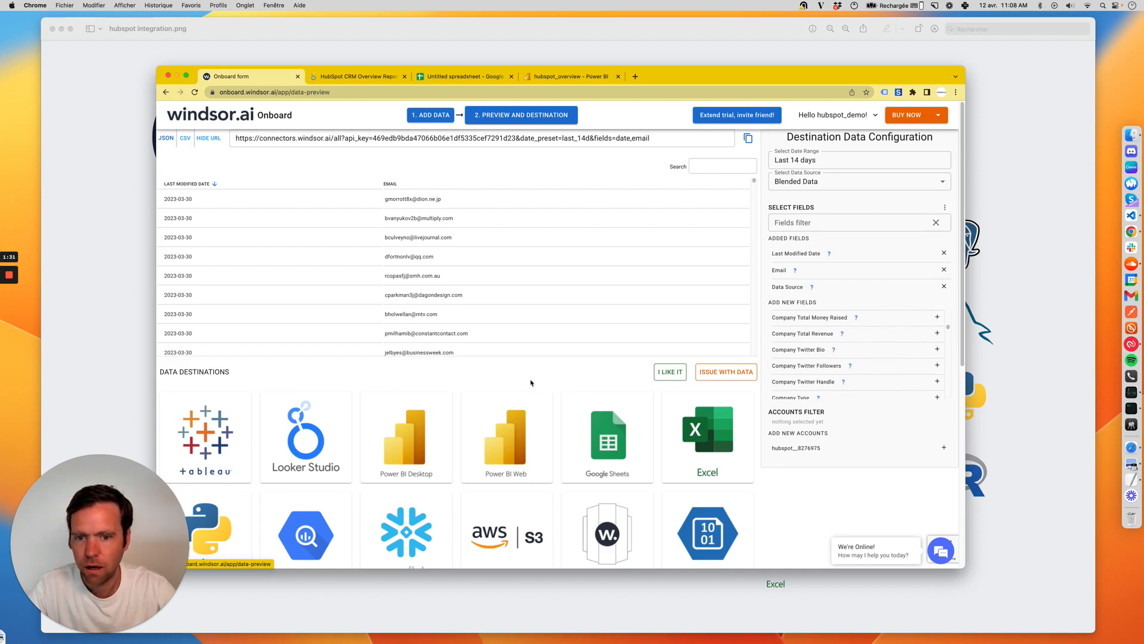
mouse_move(529, 379)
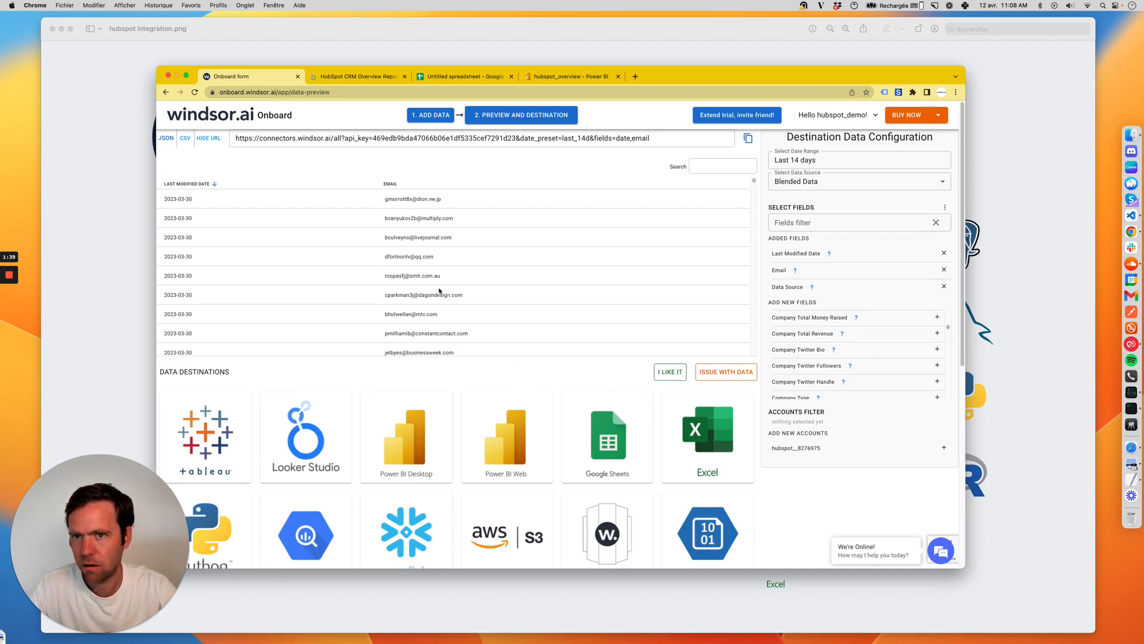
mouse_move(357, 76)
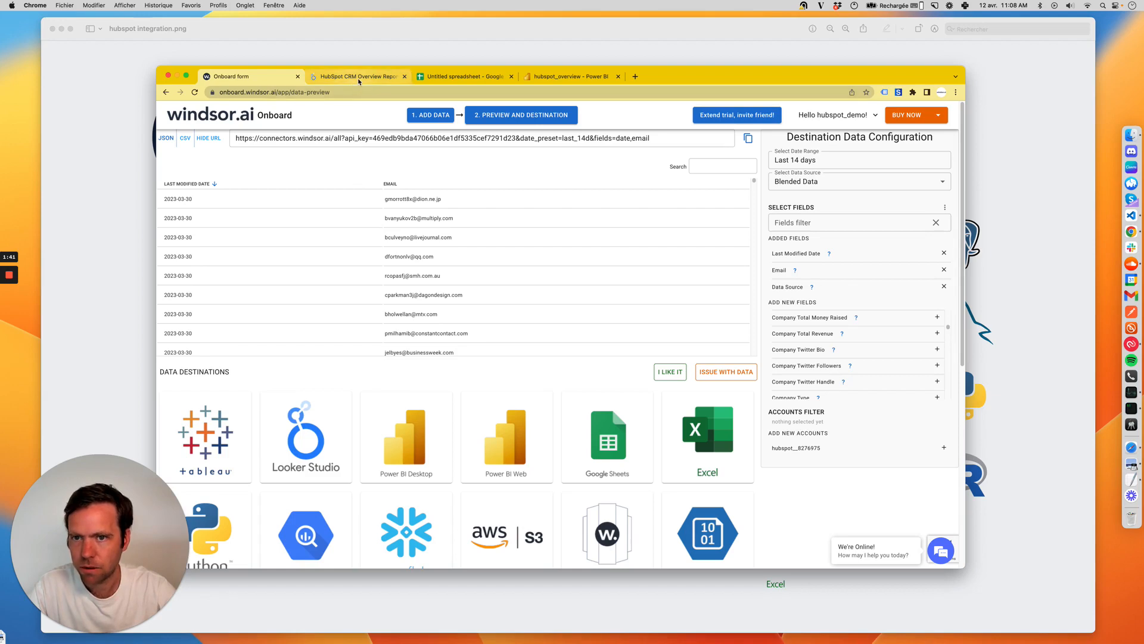
- Review the HubSpot CRM Overview Report's data fields, then switch to the untitled spreadsheet
left_click(358, 76)
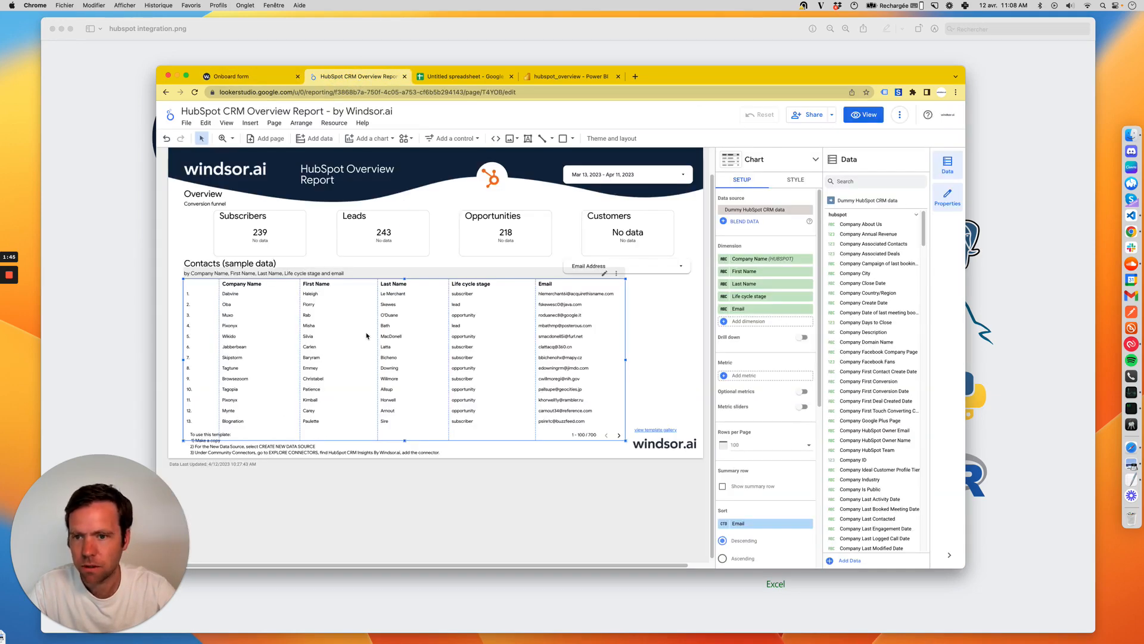
mouse_move(503, 460)
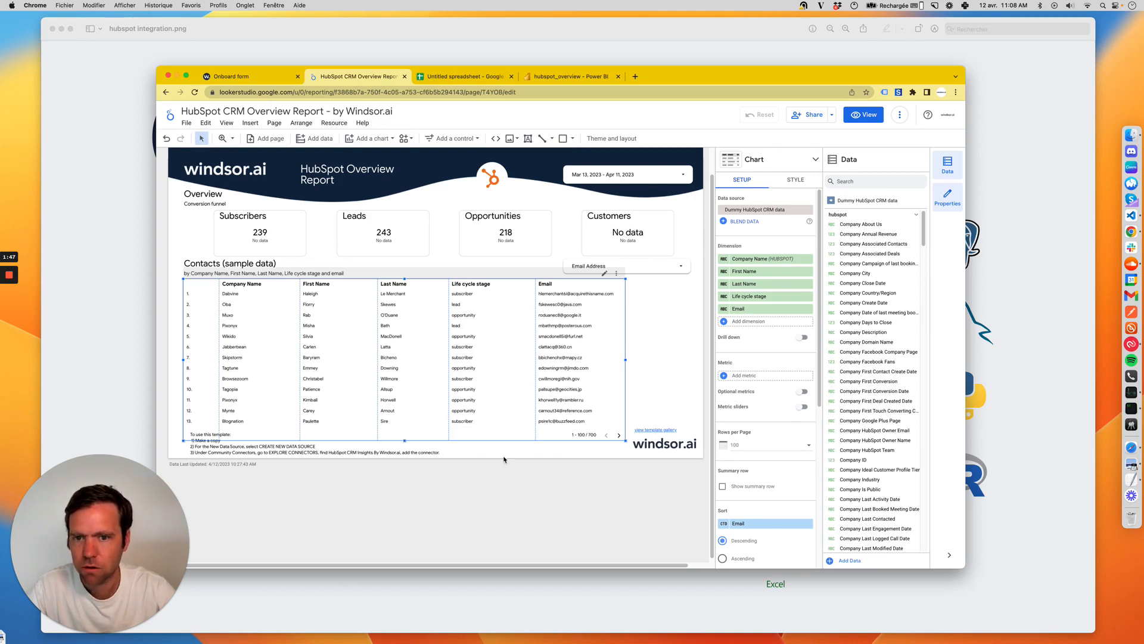
mouse_move(571, 518)
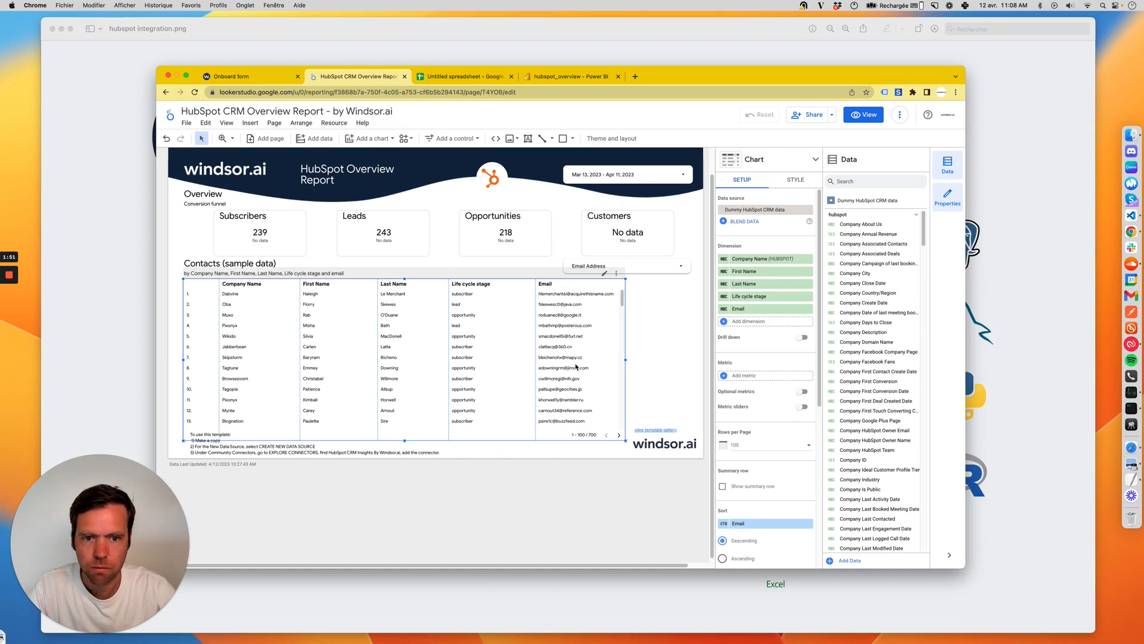
mouse_move(471, 310)
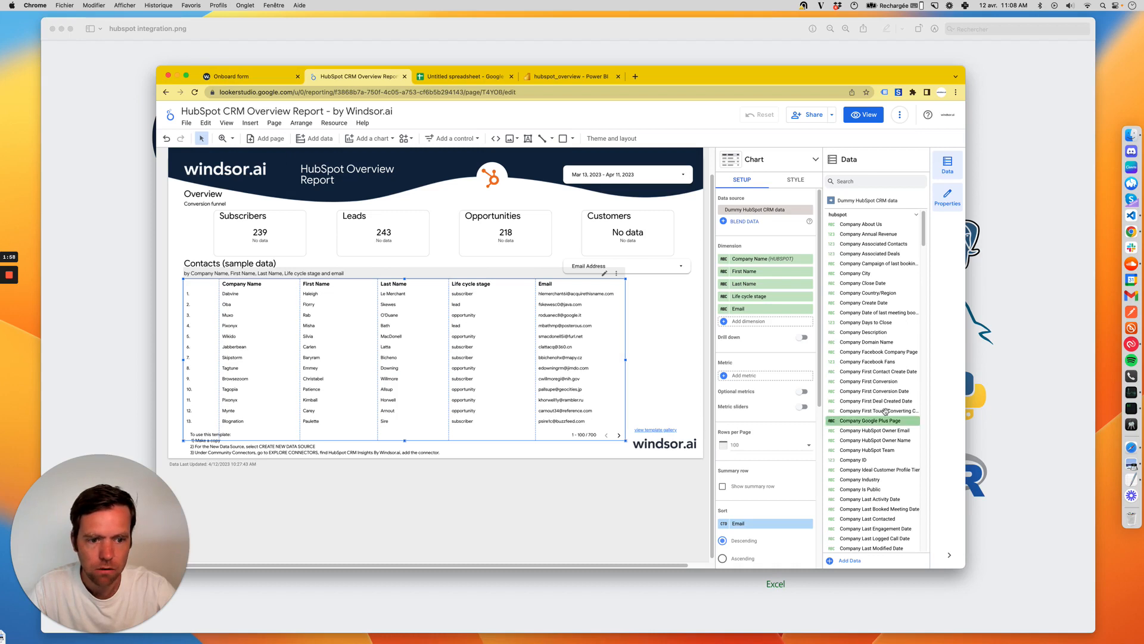
scroll("down", 3)
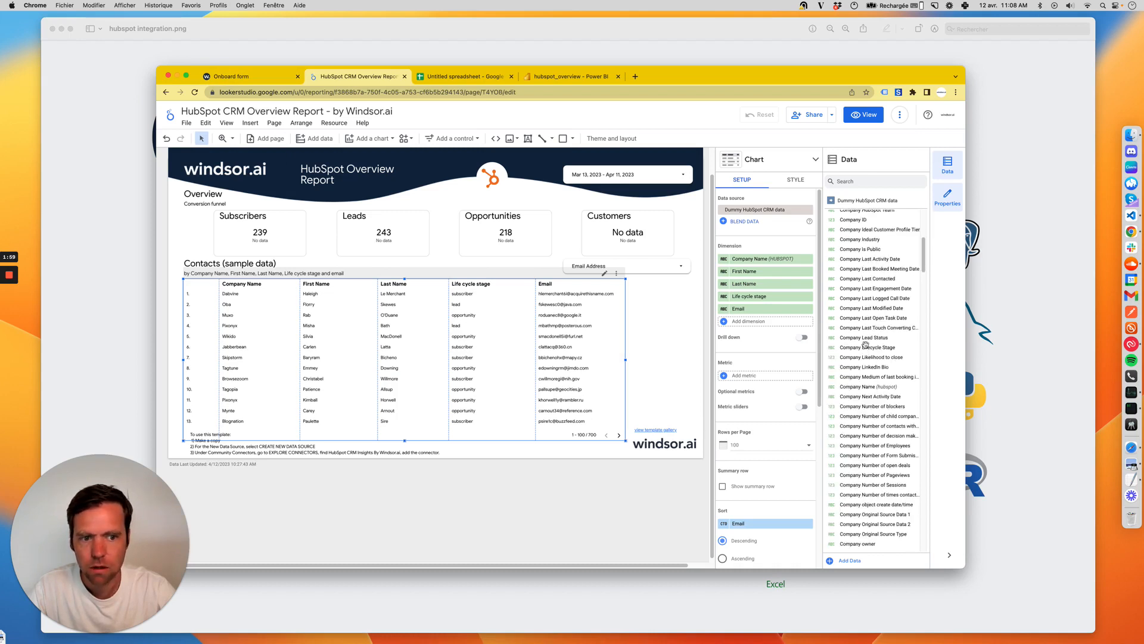
mouse_move(519, 268)
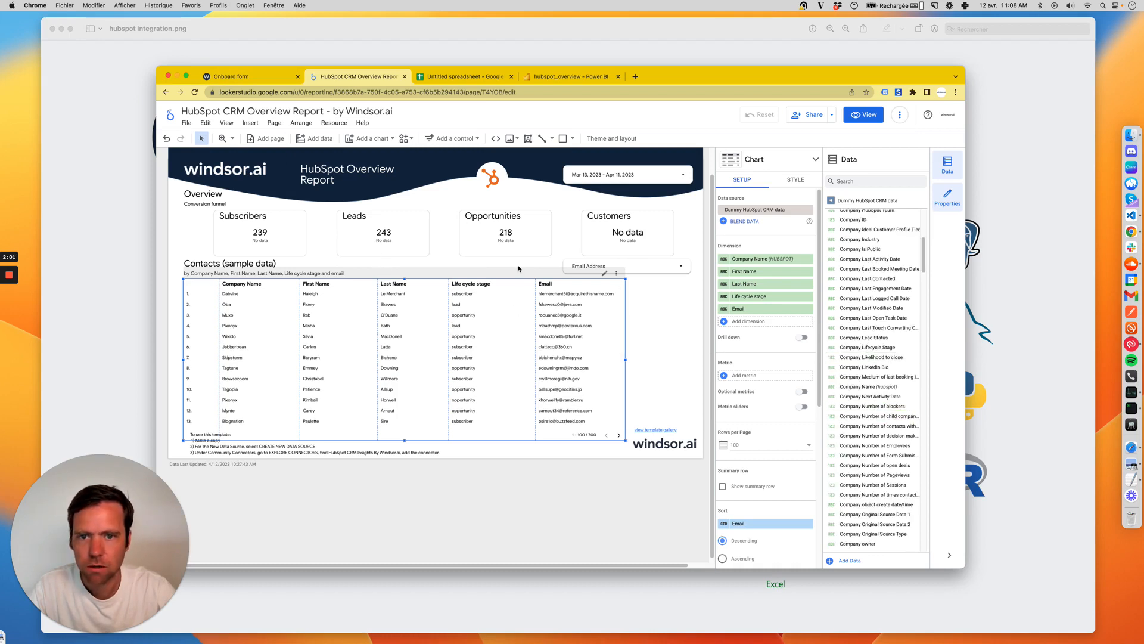
mouse_move(463, 80)
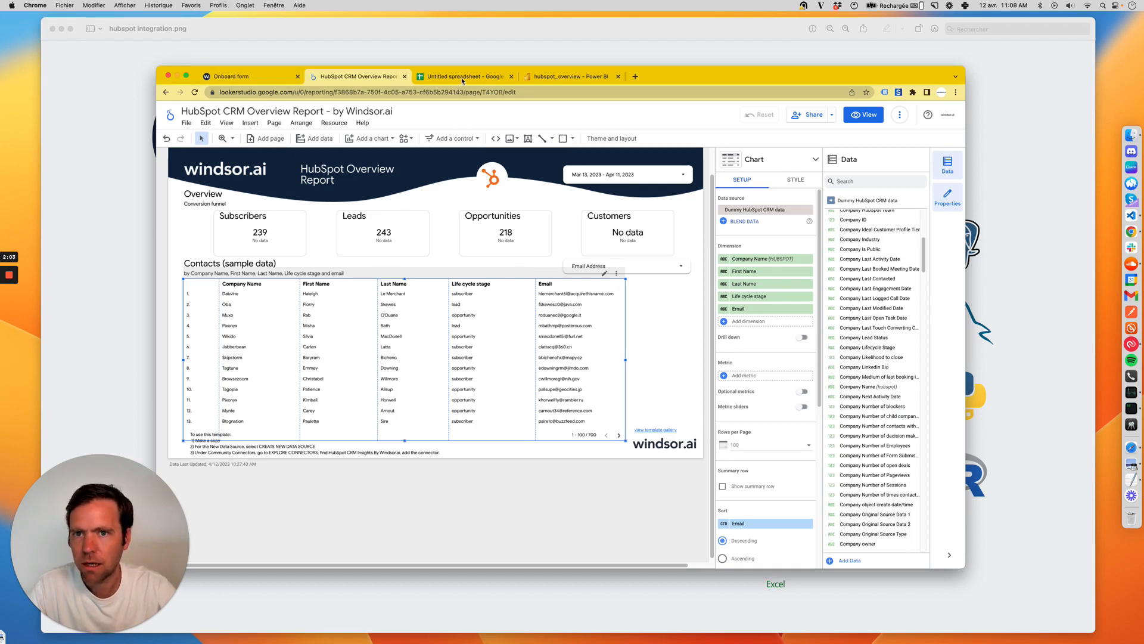
left_click(465, 76)
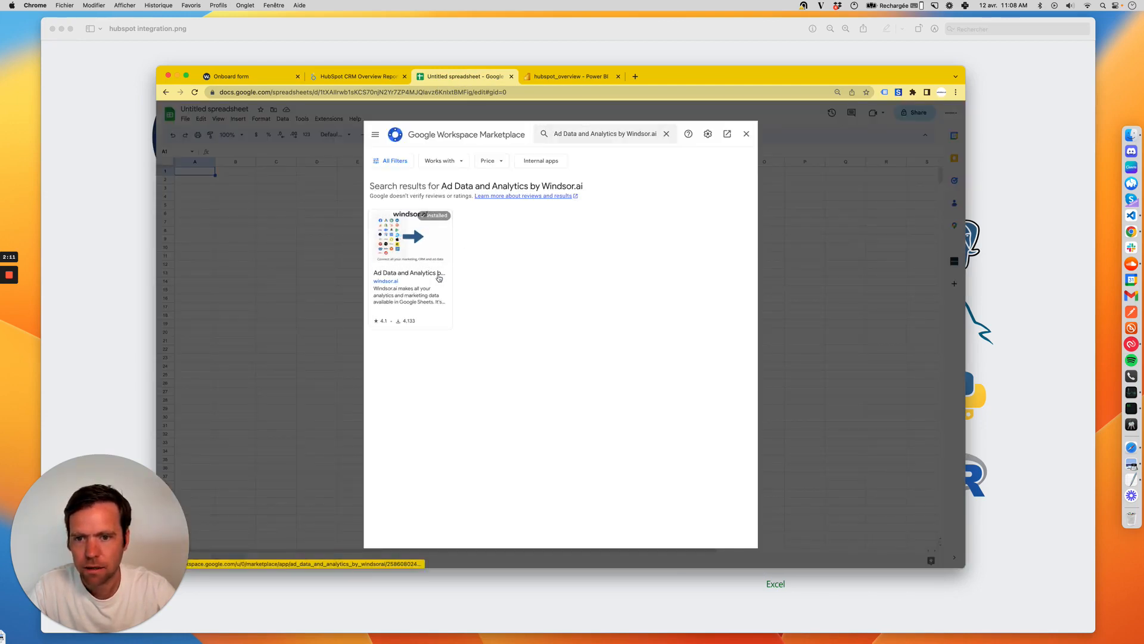
mouse_move(508, 276)
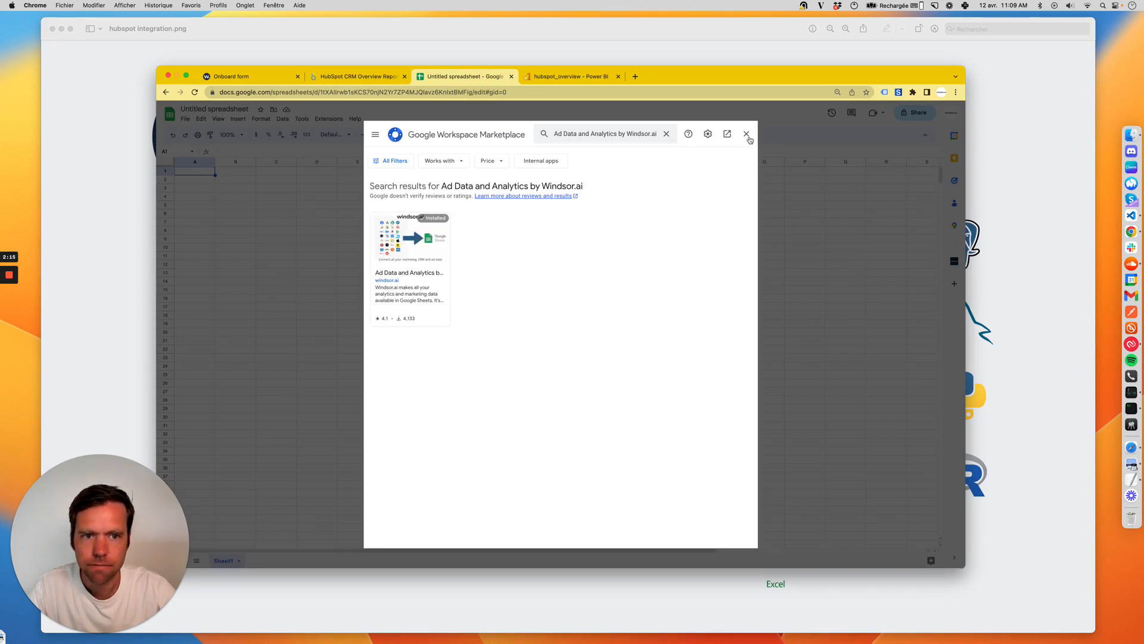
mouse_move(706, 161)
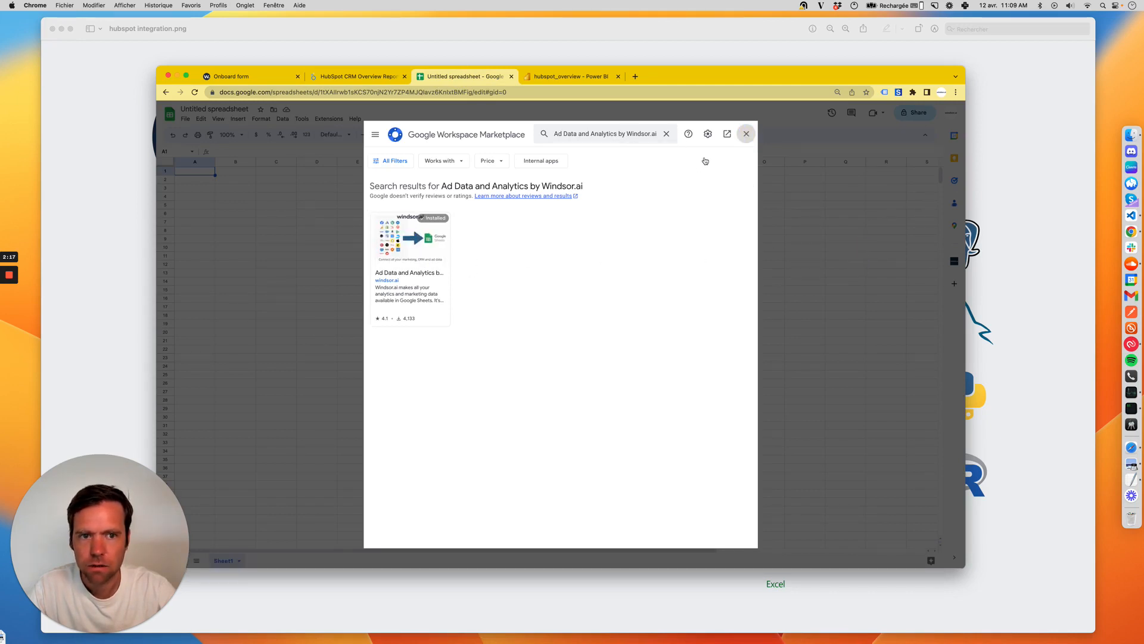
- Dismiss the Workspace Marketplace, check the Extensions list and return to Windsor.ai onboarding
left_click(746, 133)
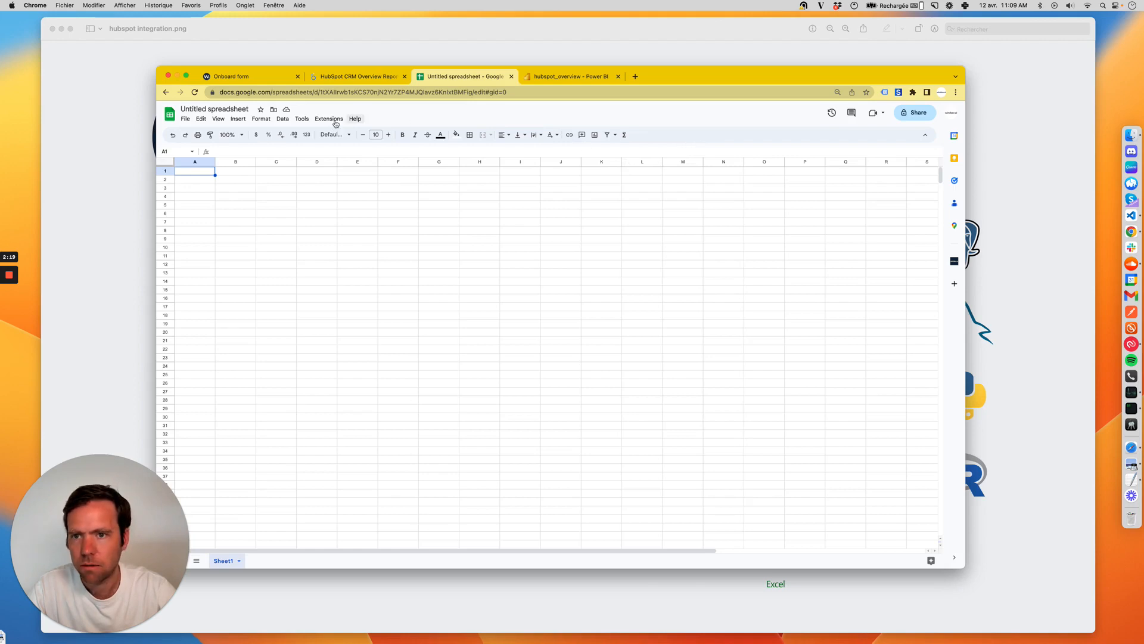
left_click(329, 118)
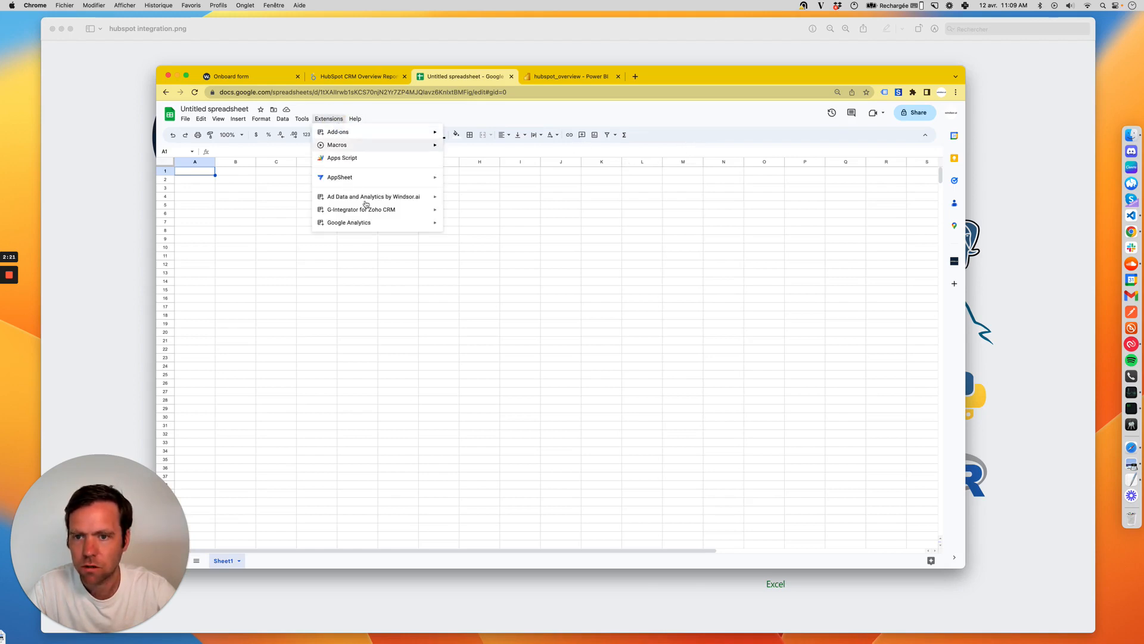
mouse_move(373, 196)
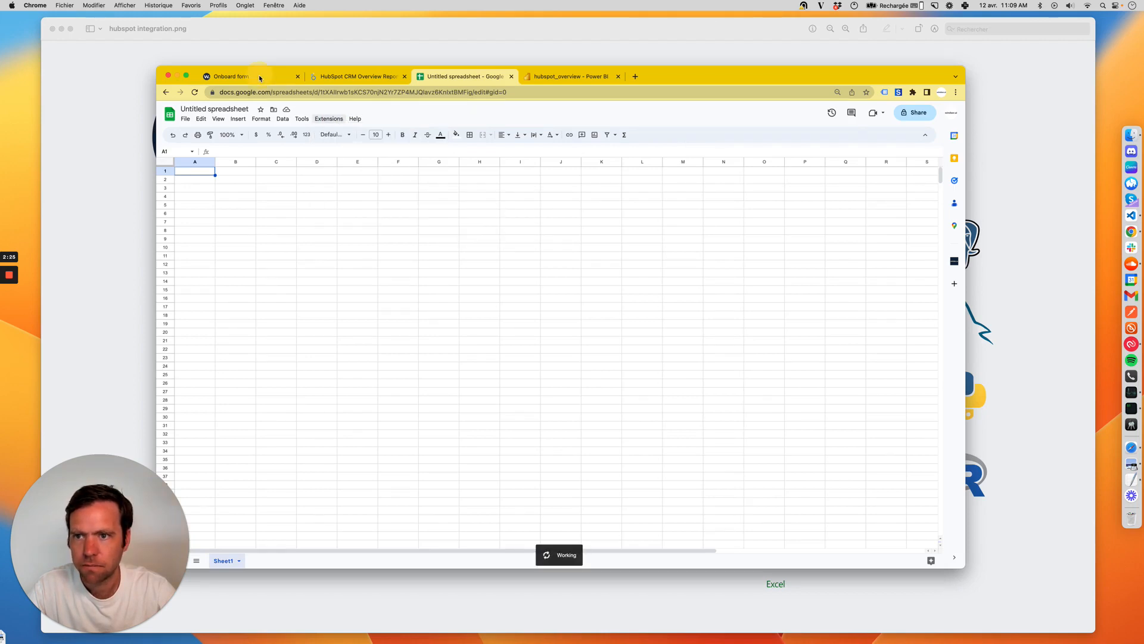
left_click(230, 76)
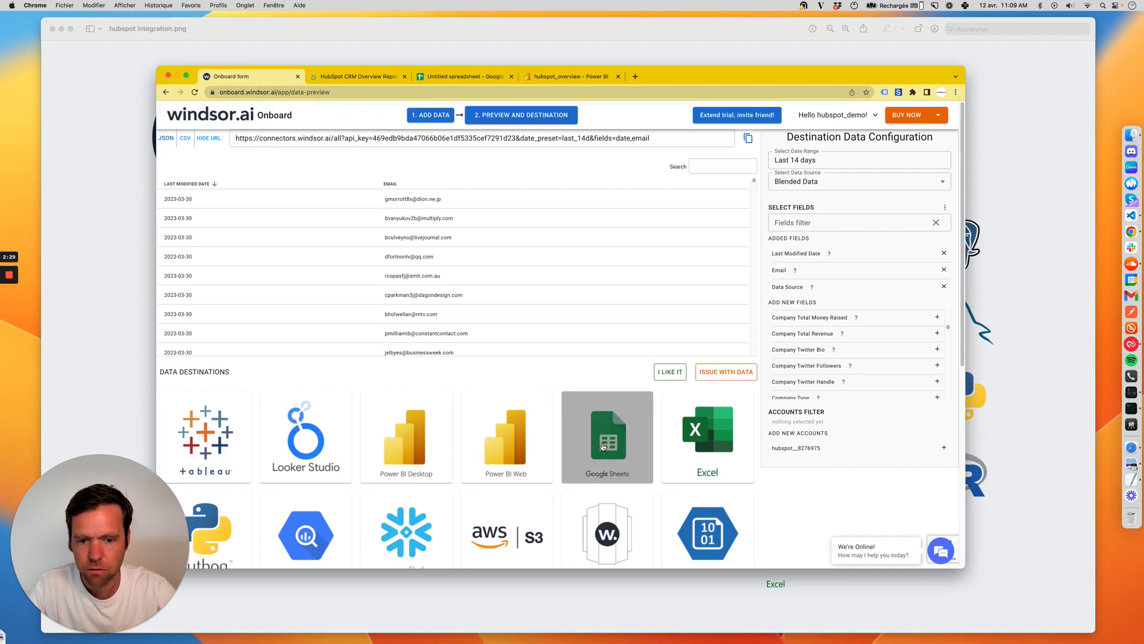
- Log the Sheets add-on in with the API key from the Google Sheets destination instructions
left_click(606, 436)
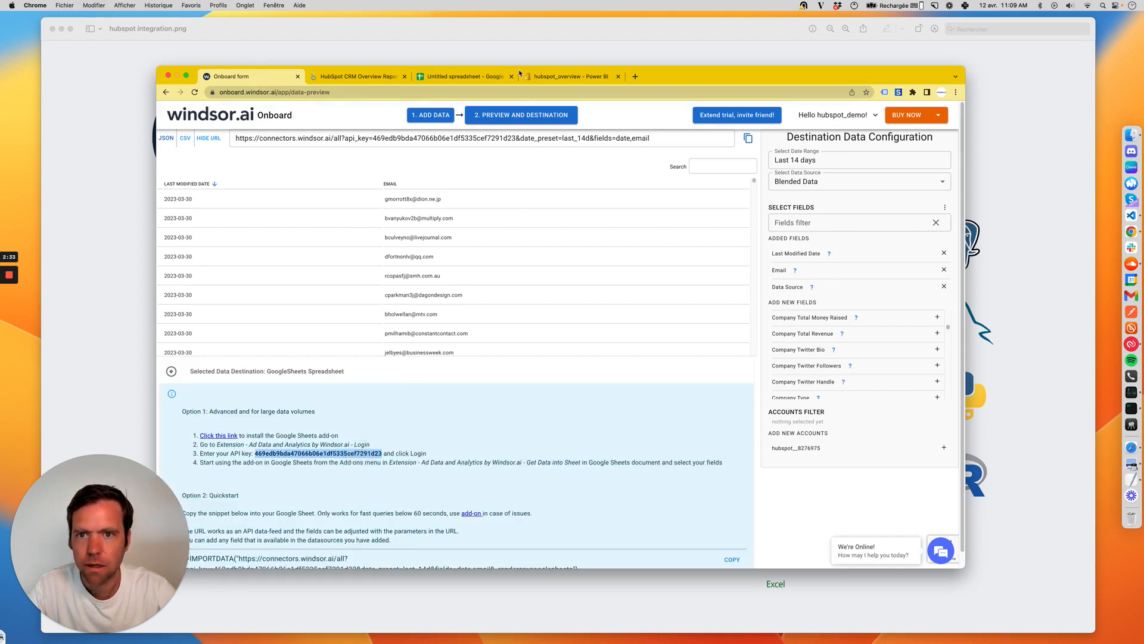
left_click(464, 76)
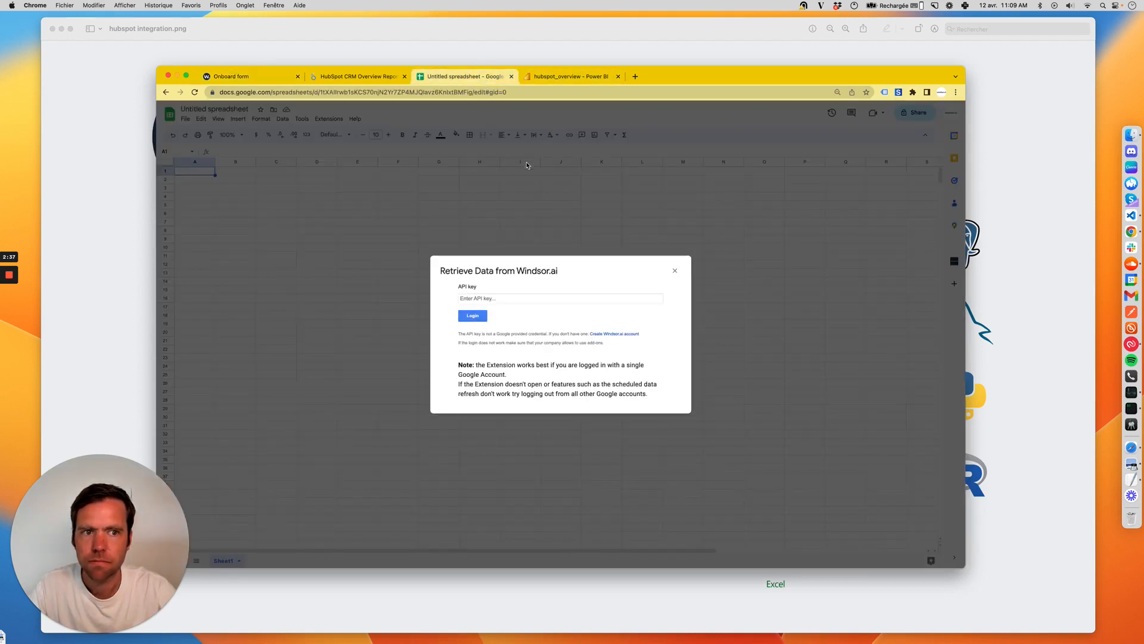
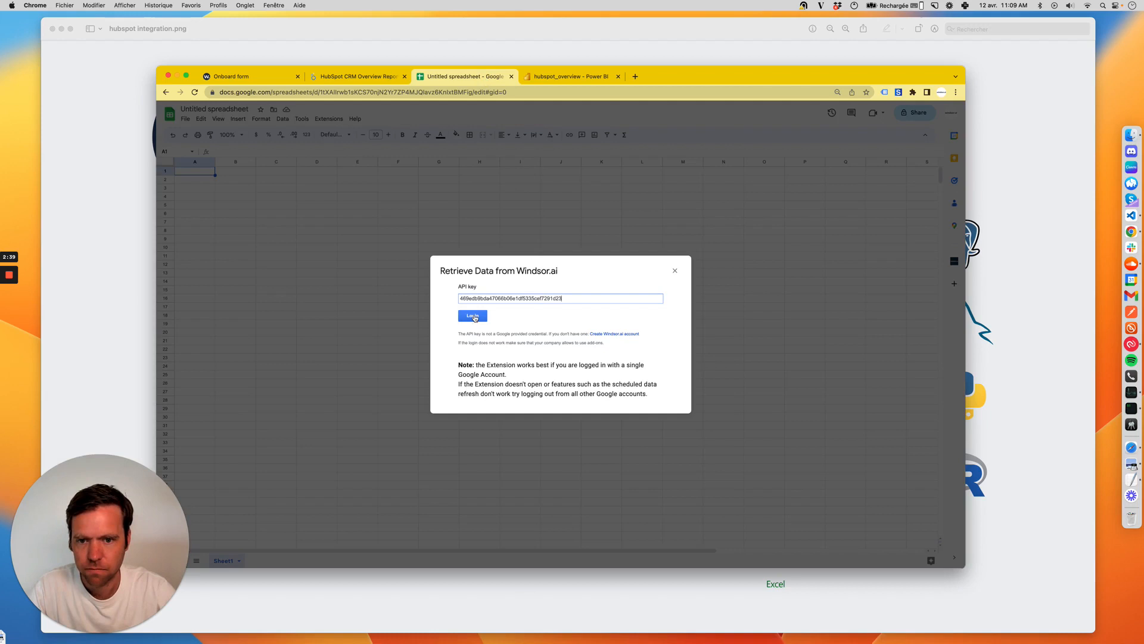
left_click(472, 315)
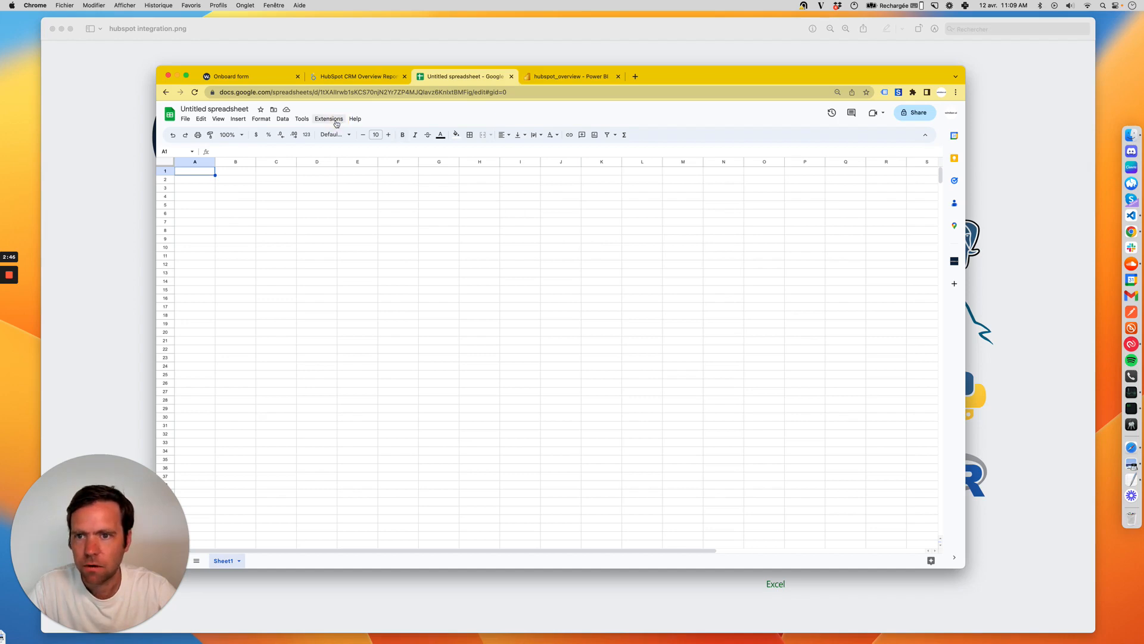
- Load HubSpot date, email and datasource rows into Sheet 3 and expand Select fields
left_click(329, 118)
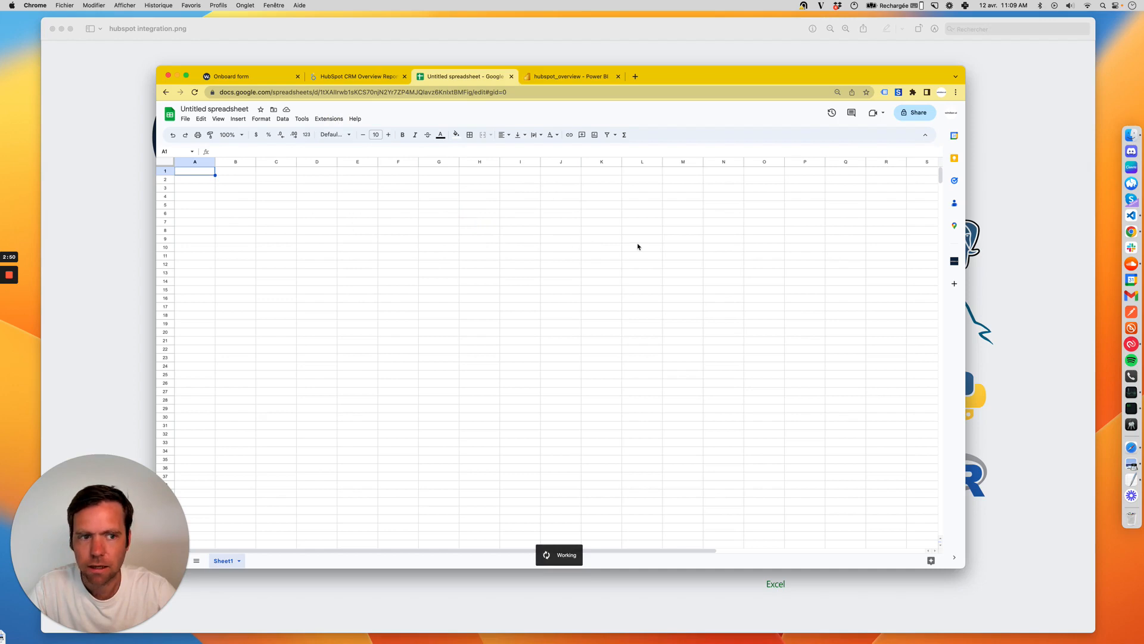
mouse_move(767, 242)
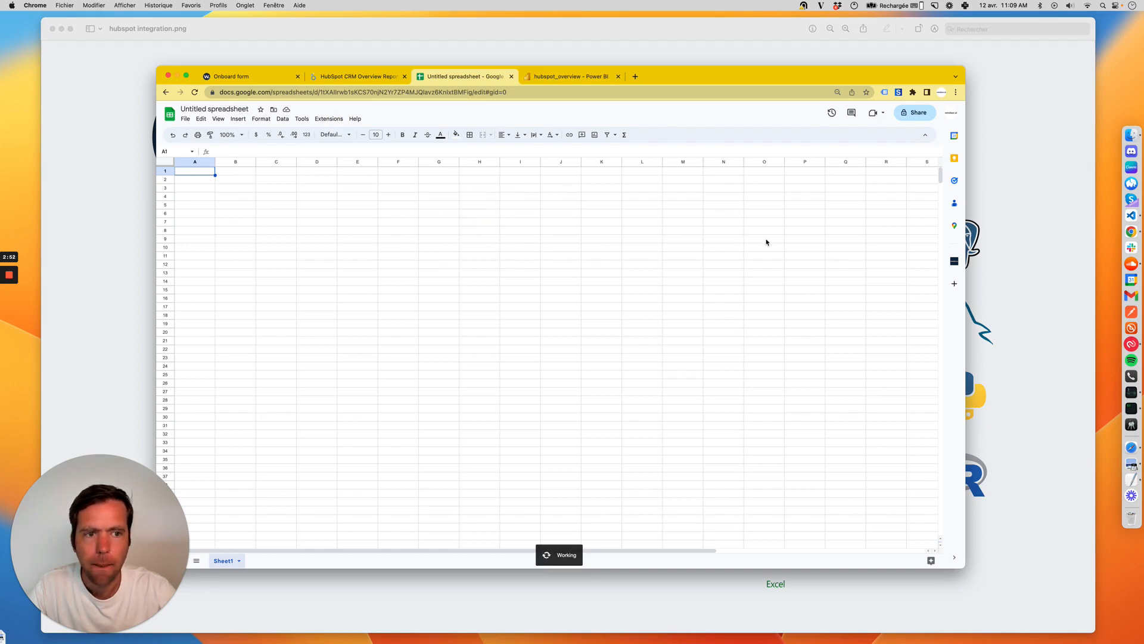
mouse_move(766, 234)
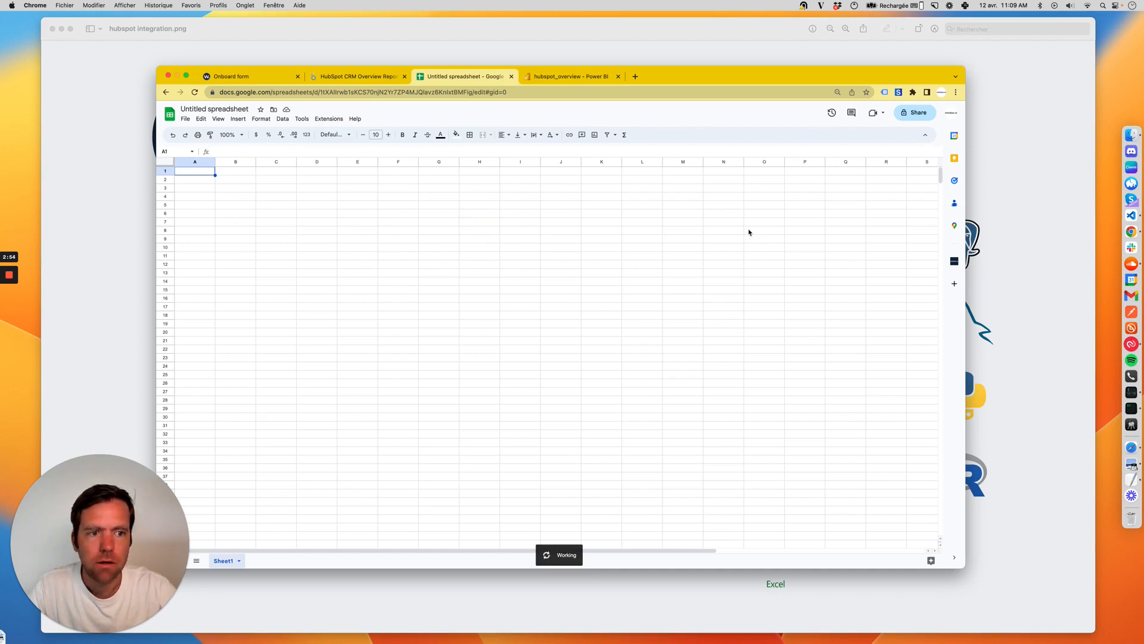
mouse_move(741, 249)
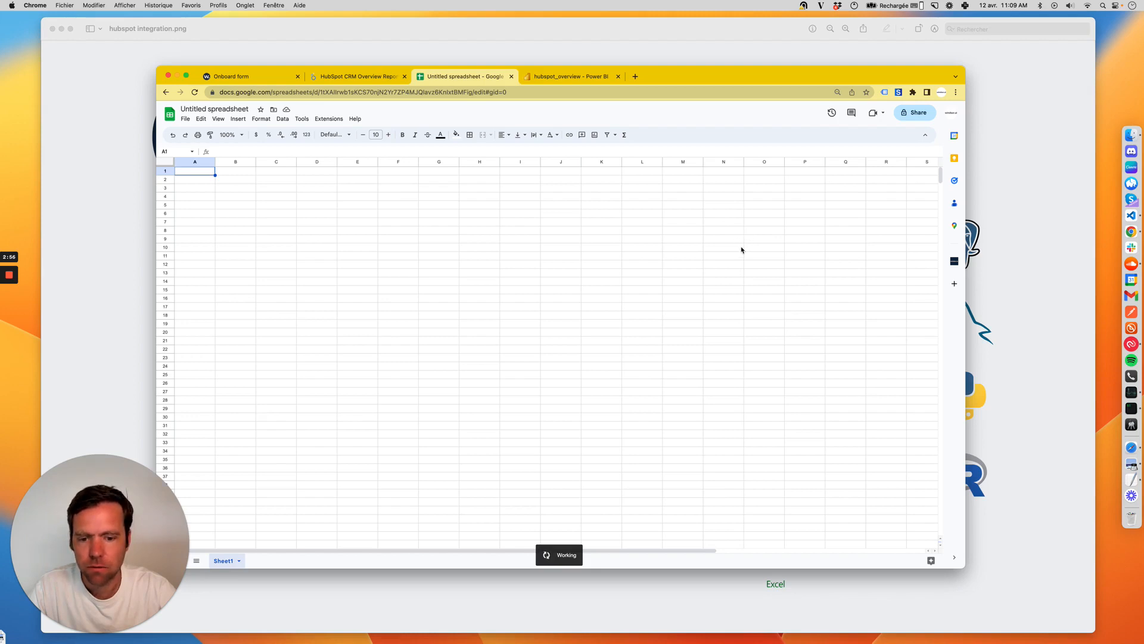
mouse_move(672, 246)
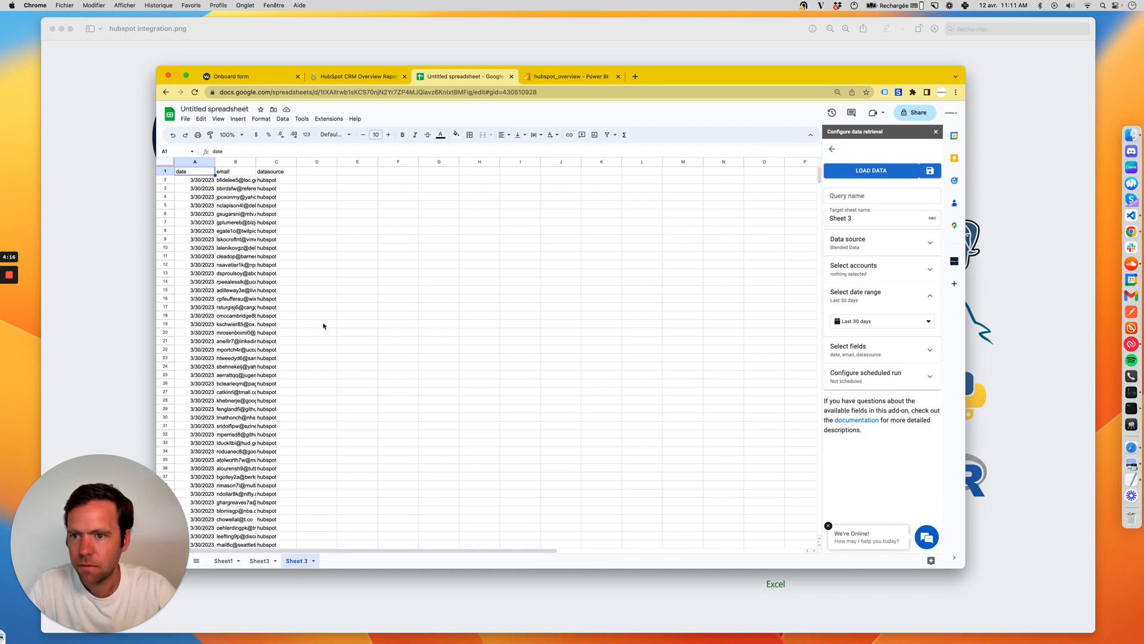
mouse_move(597, 405)
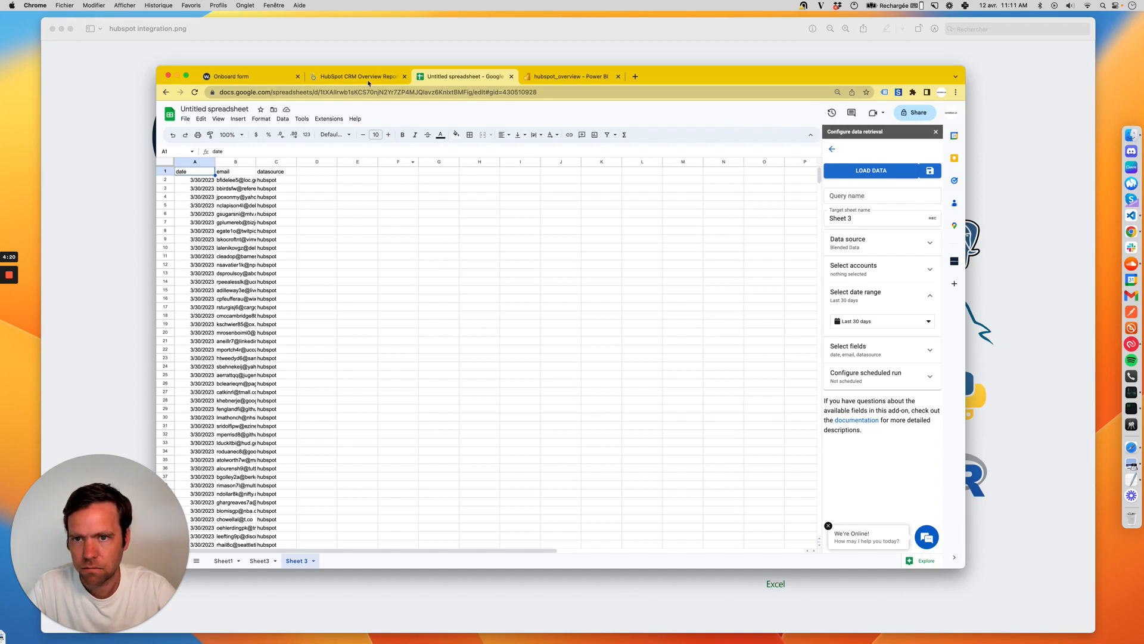
mouse_move(922, 295)
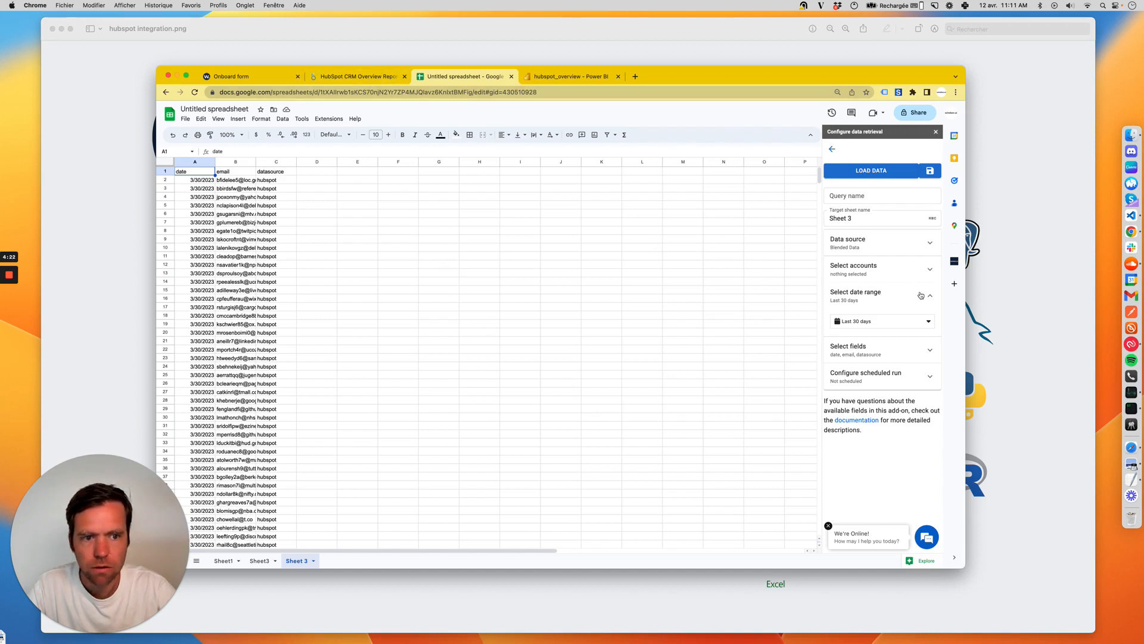
mouse_move(921, 272)
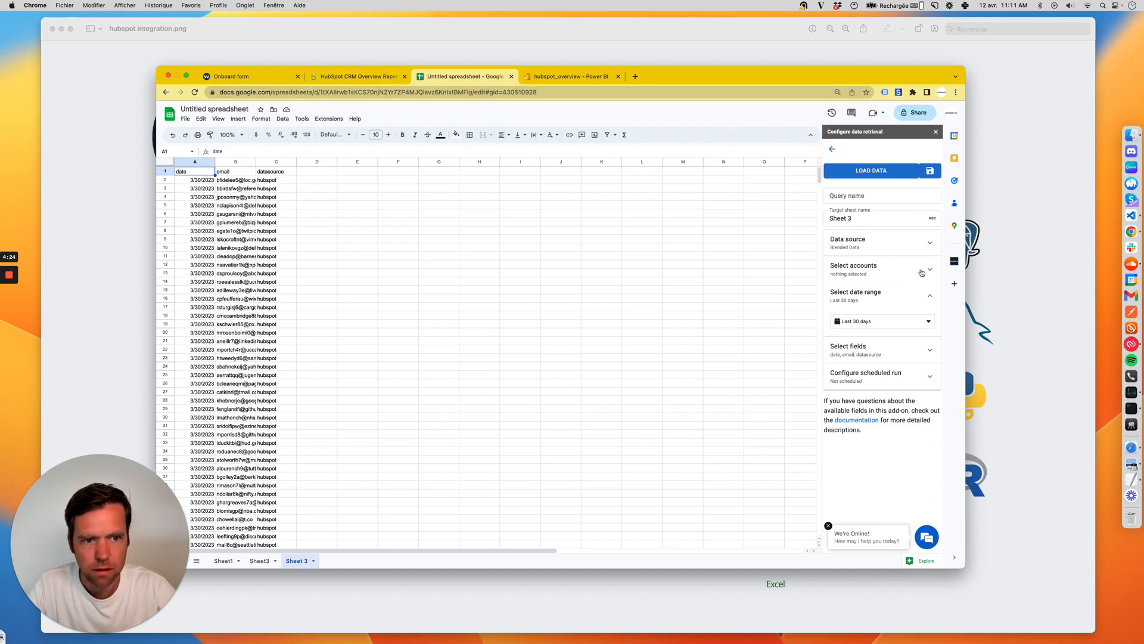
left_click(928, 296)
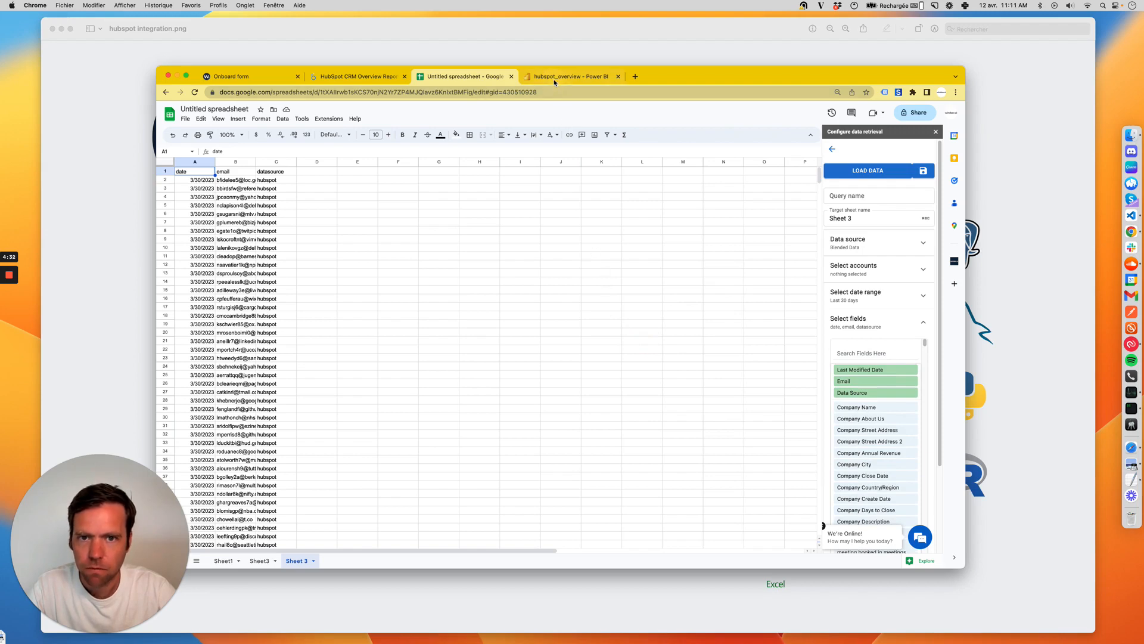
- Look over the hubspot_overview Power BI report, then return to the Onboard form
left_click(571, 76)
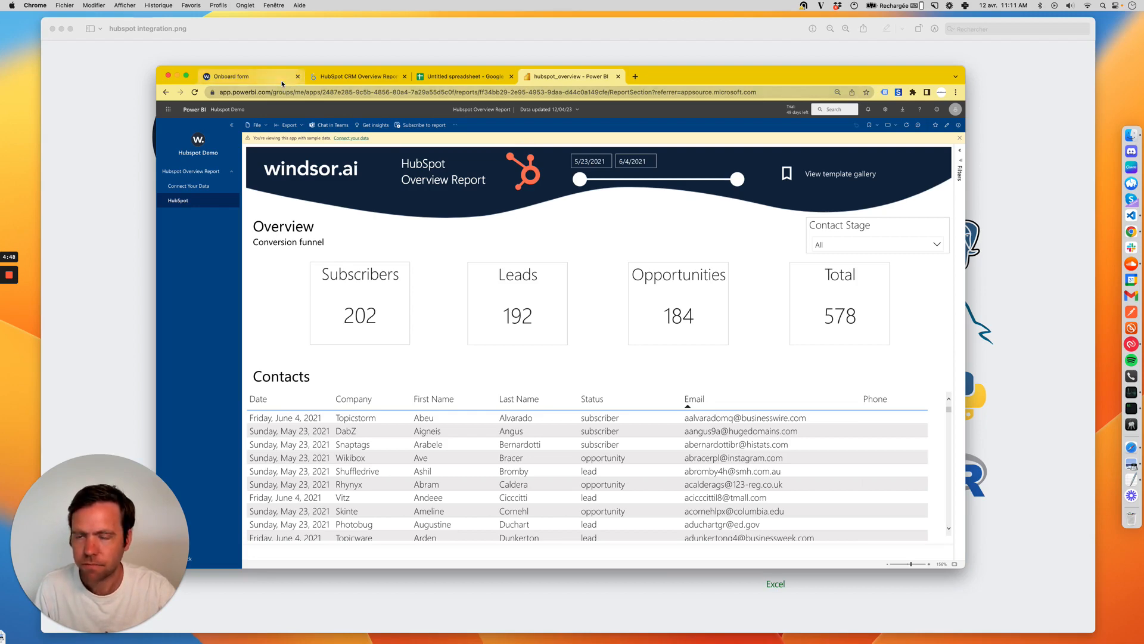
left_click(248, 76)
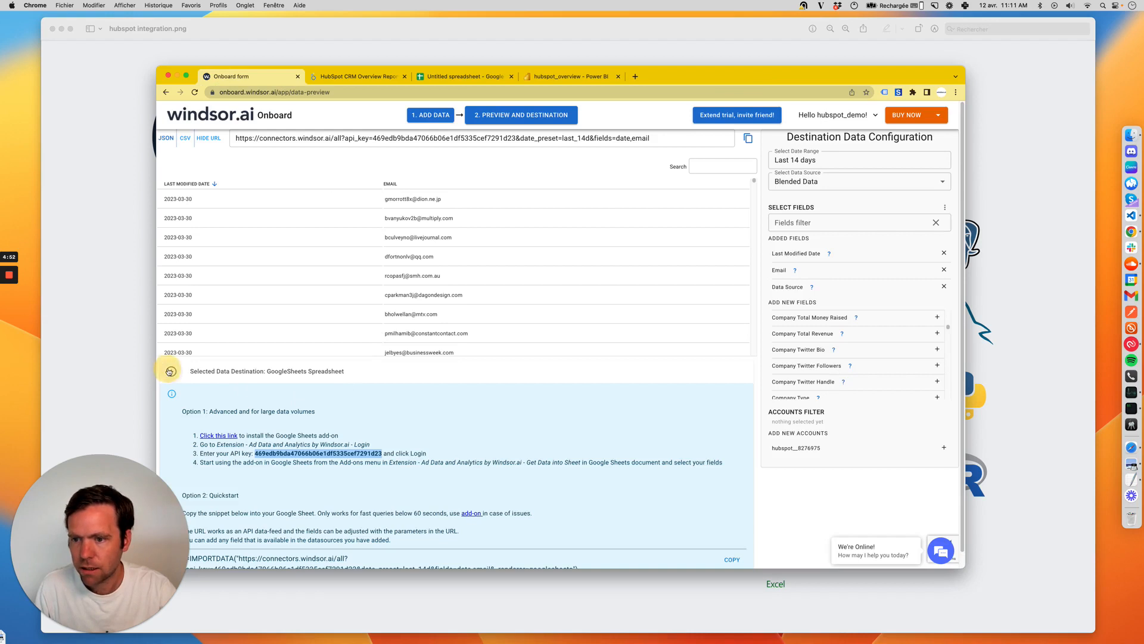
- Collapse the Google Sheets panel and pick BigQuery from the destinations grid
left_click(171, 371)
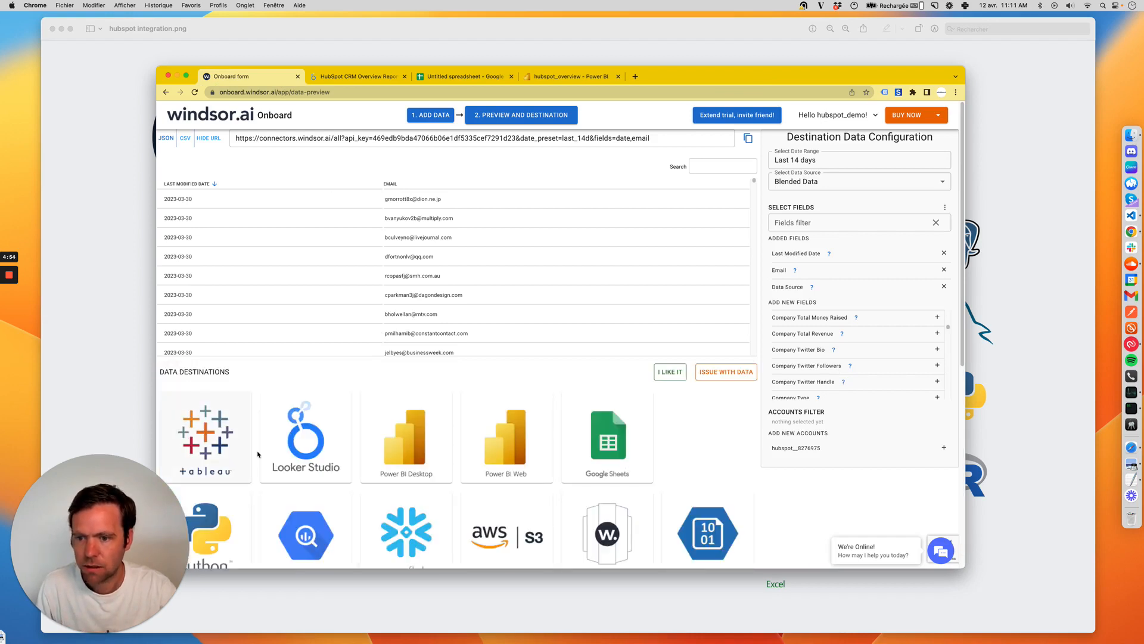
scroll("down", 3)
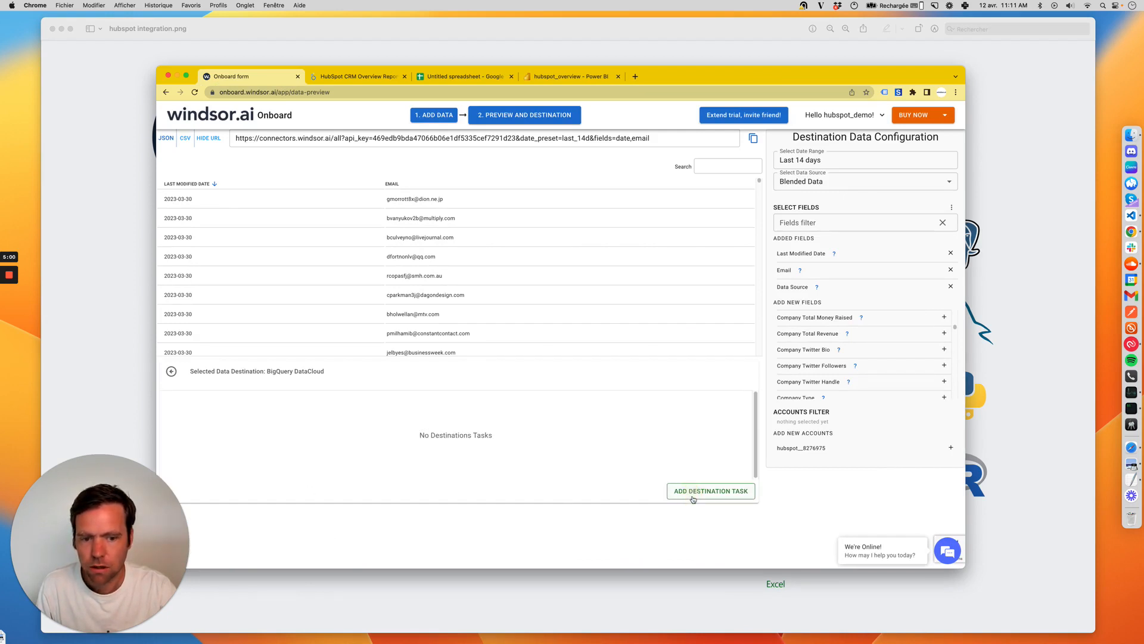
left_click(710, 490)
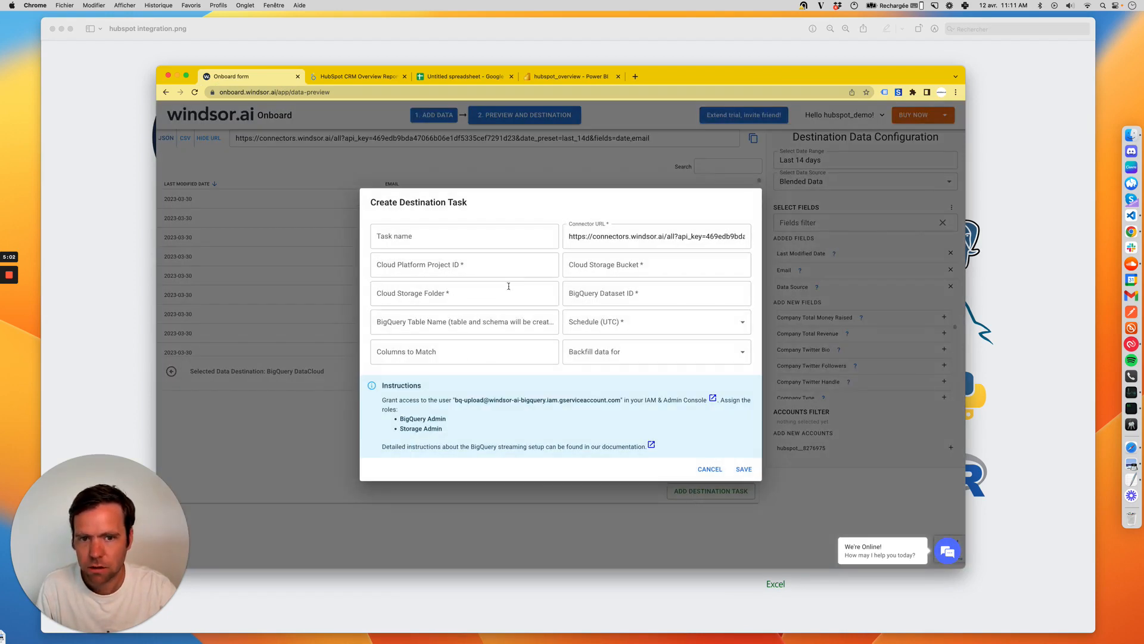
left_click(655, 264)
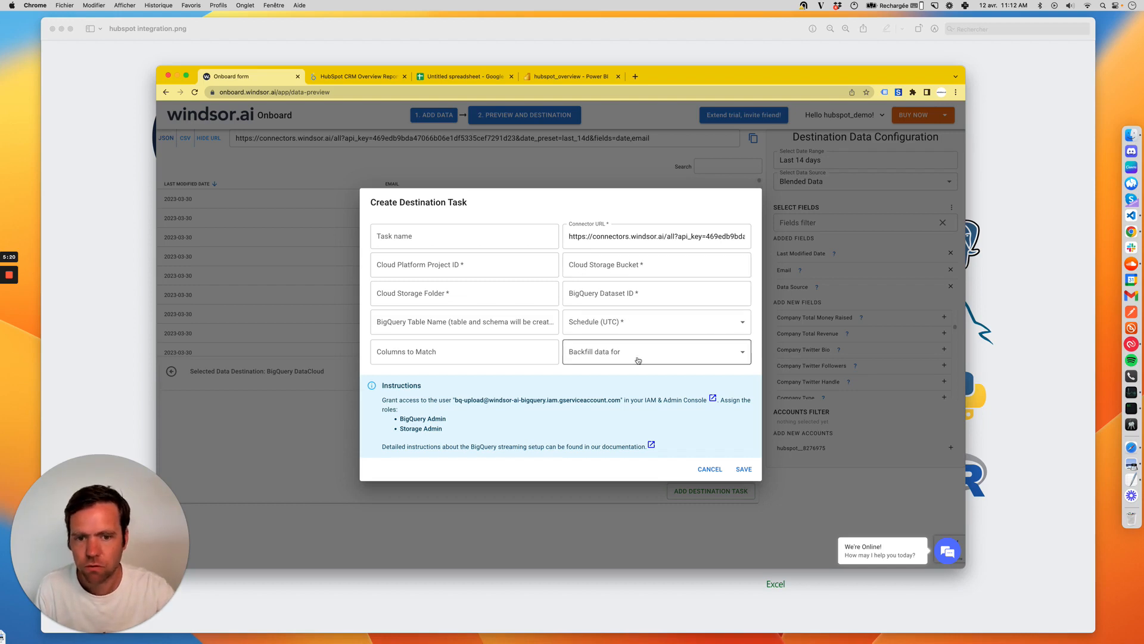
left_click(656, 350)
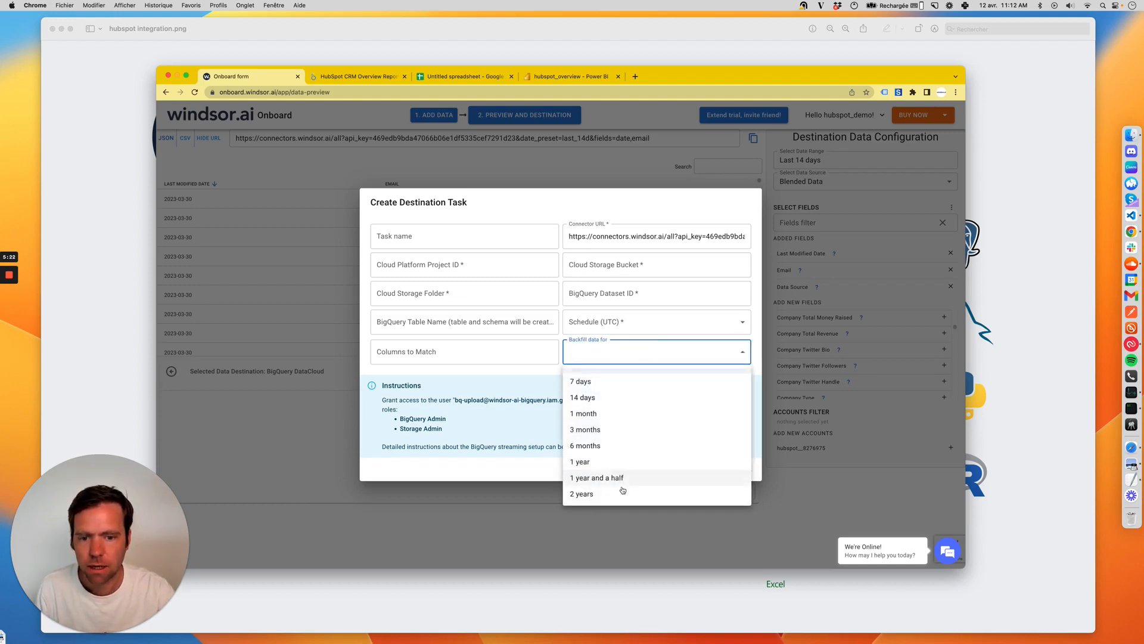
mouse_move(536, 371)
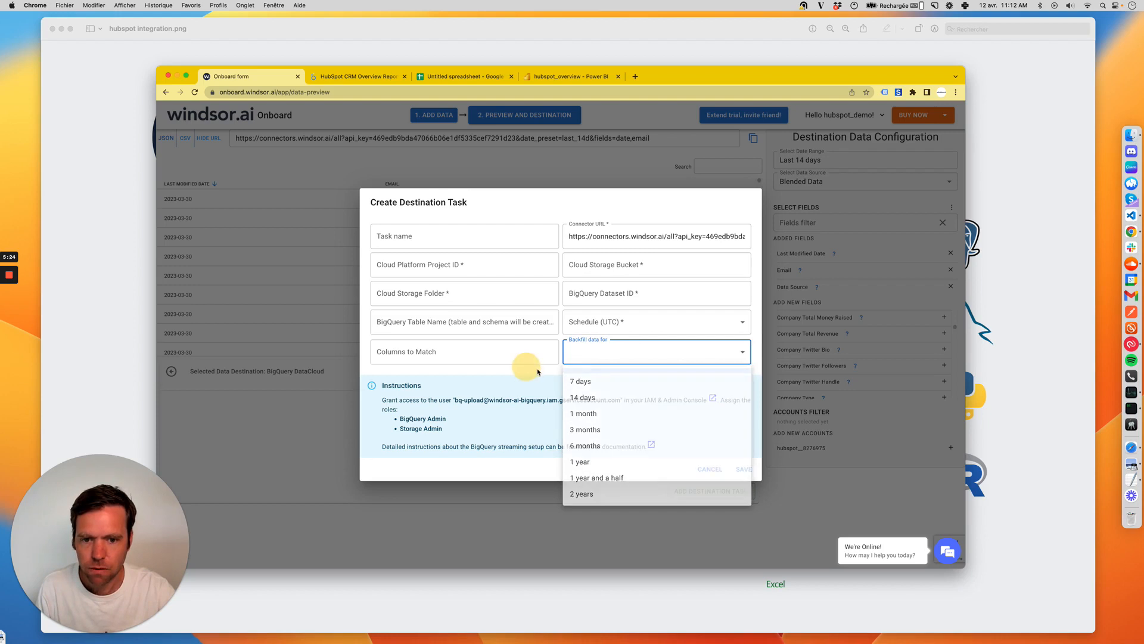
left_click(708, 469)
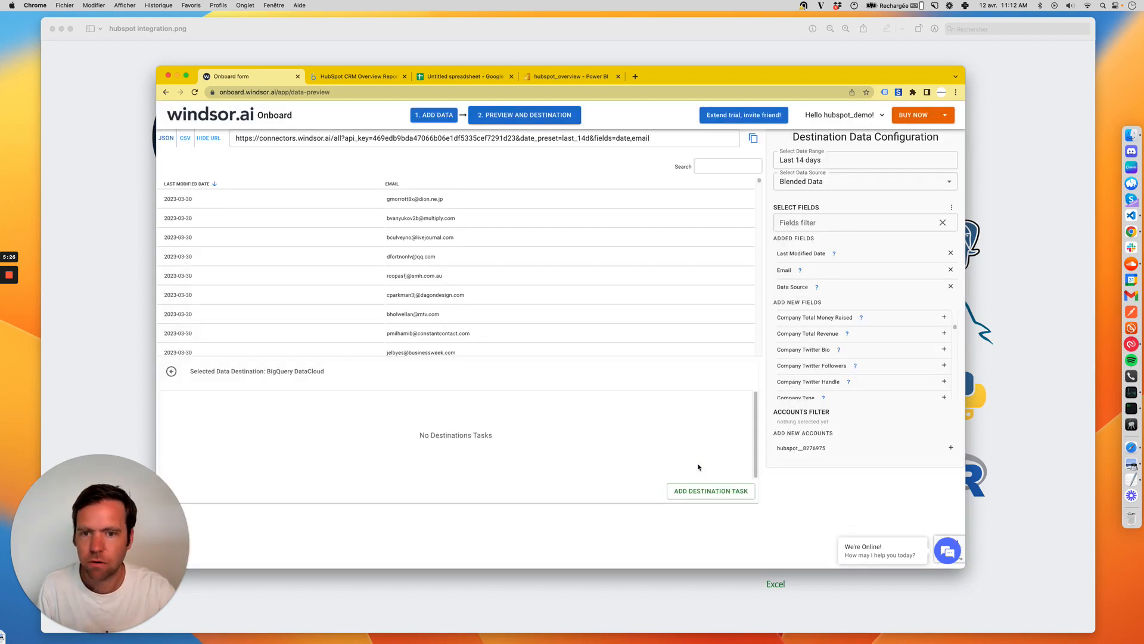
mouse_move(591, 414)
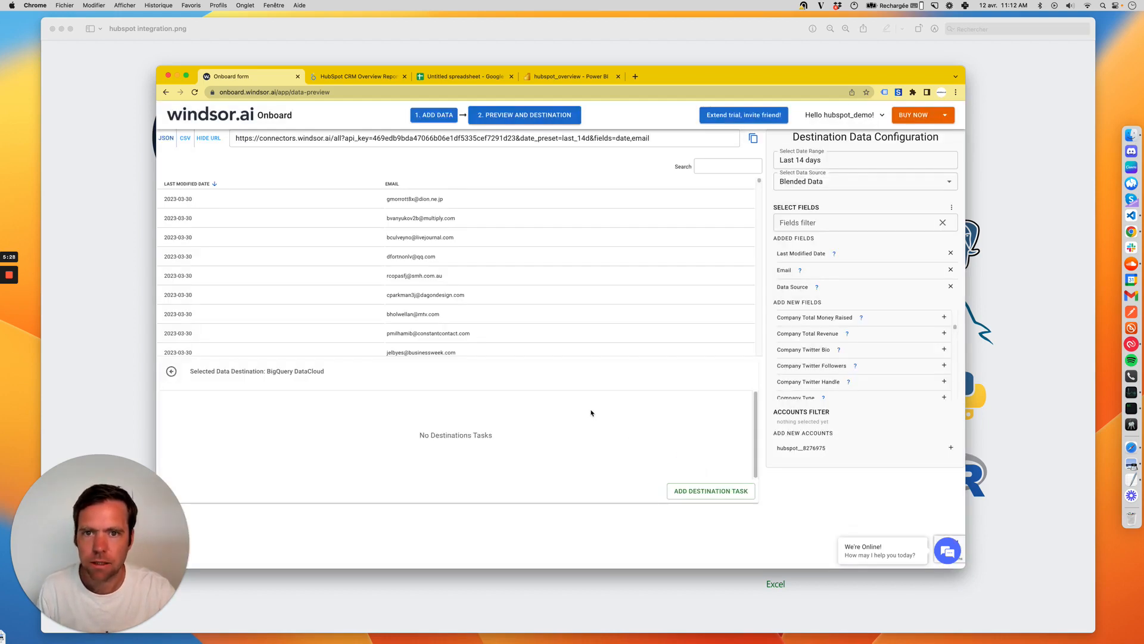
mouse_move(524, 404)
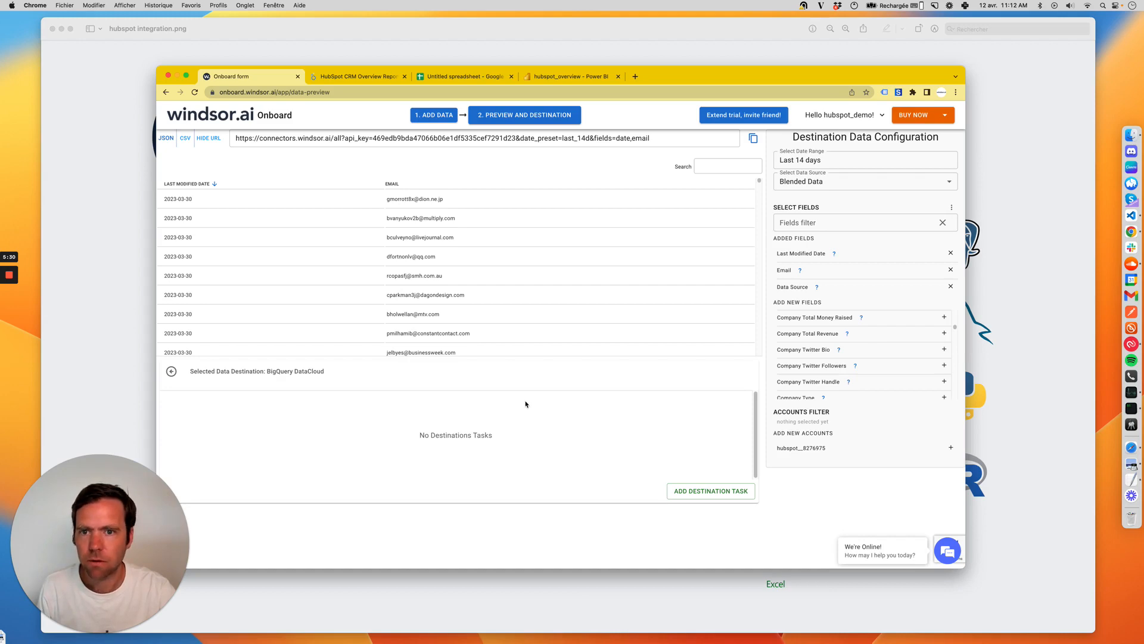